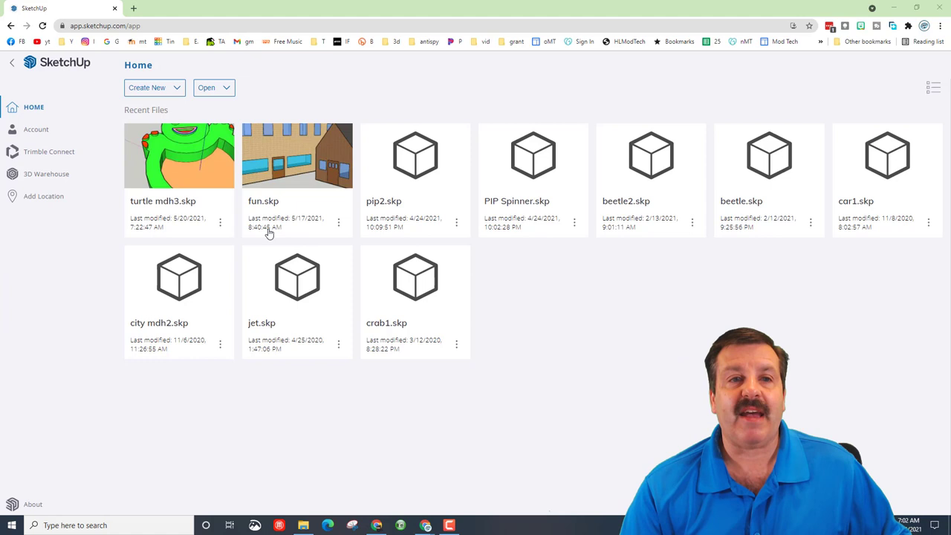
mouse_move(34, 107)
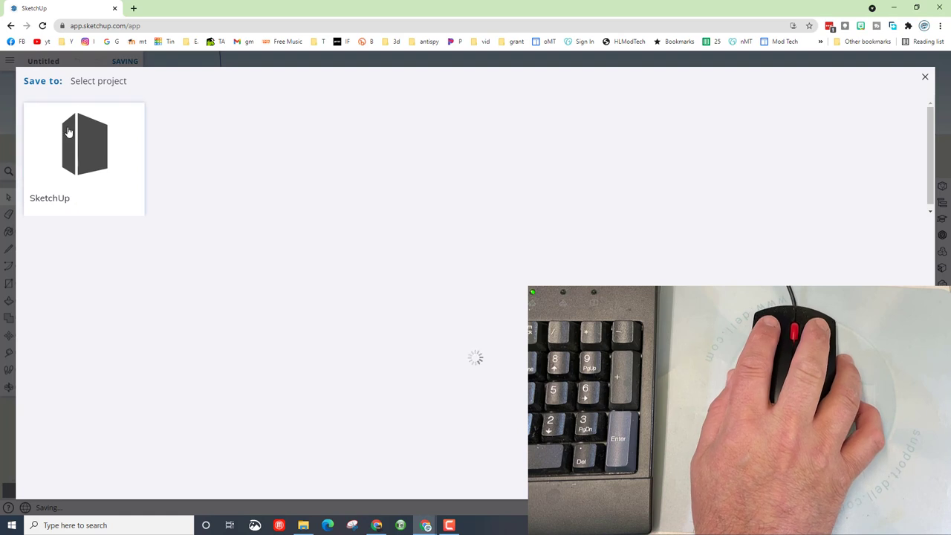
Save the new model into the SketchUp project under the name 'ship mdh5'.
left_click(84, 144)
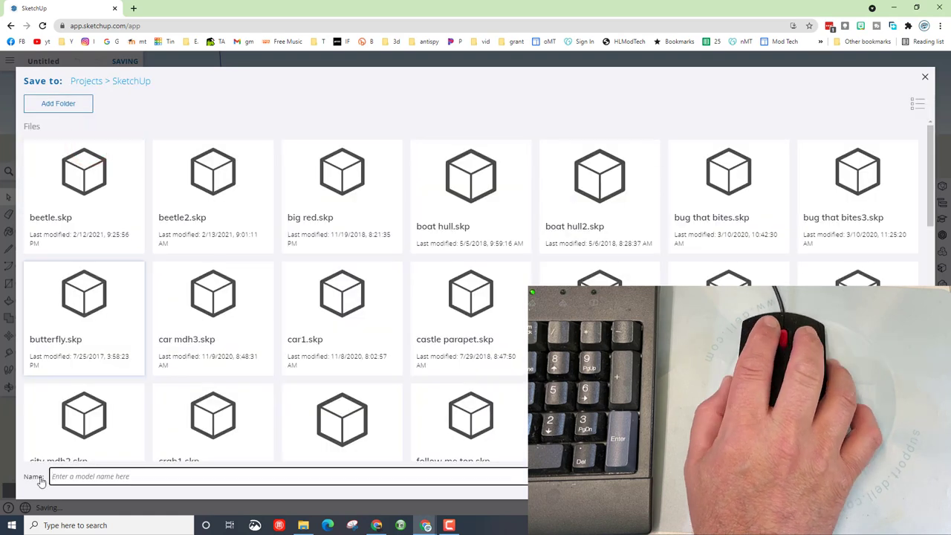
type("s")
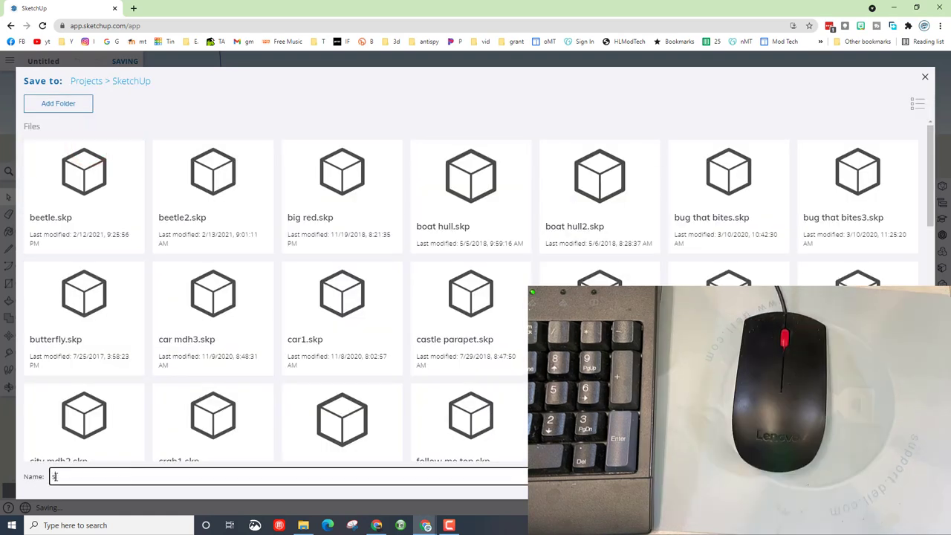
type("ship mdh")
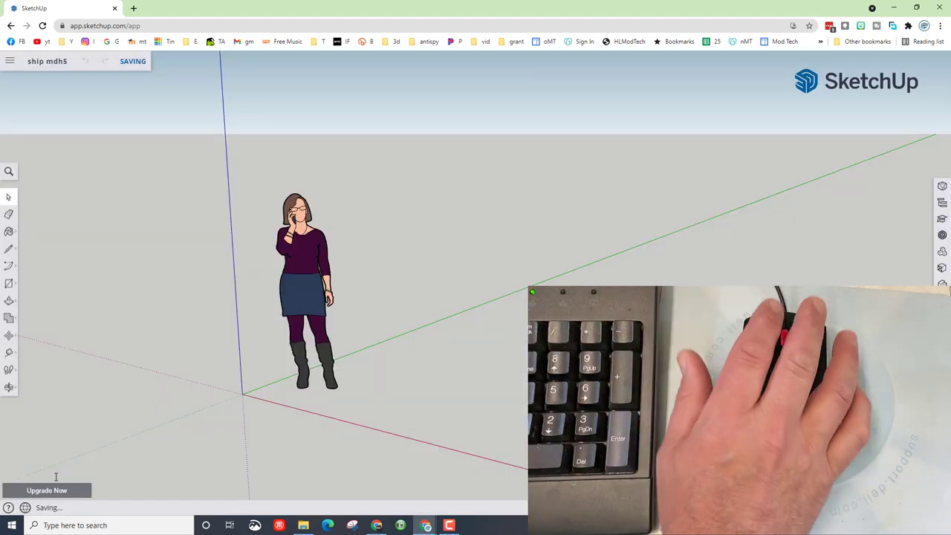
Select the default standing person figure and delete it.
left_click(309, 290)
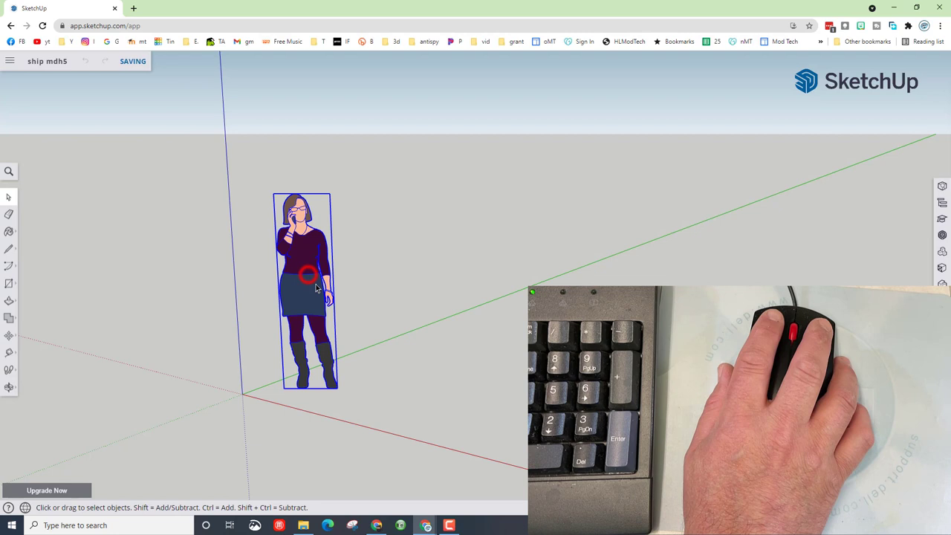
key("Delete")
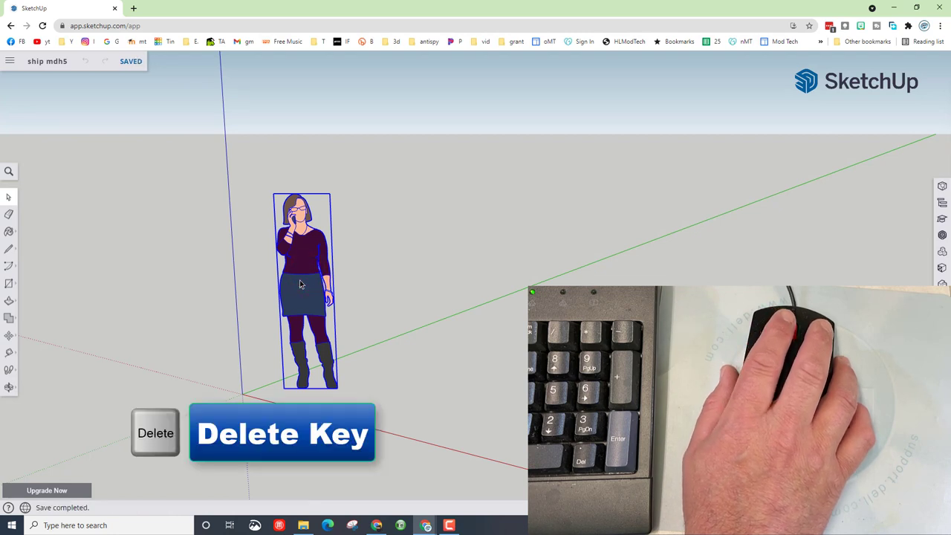
key("Delete")
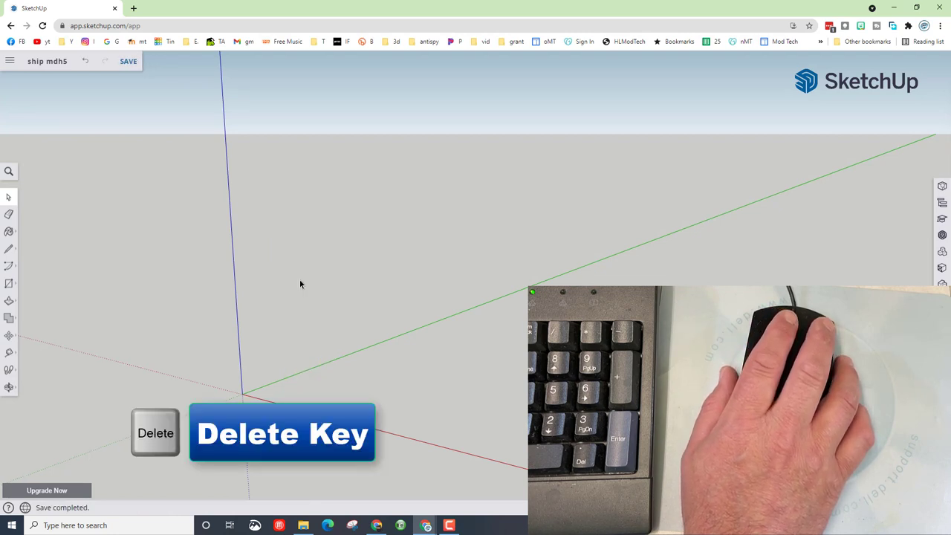
key("delete")
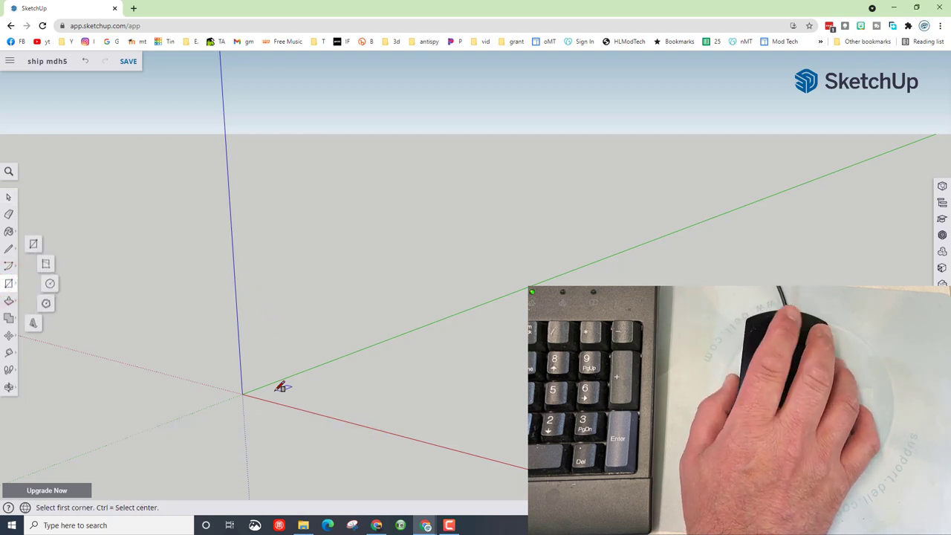
Draw a 100 by 80 rectangle from the origin and frame it from above.
left_click(243, 394)
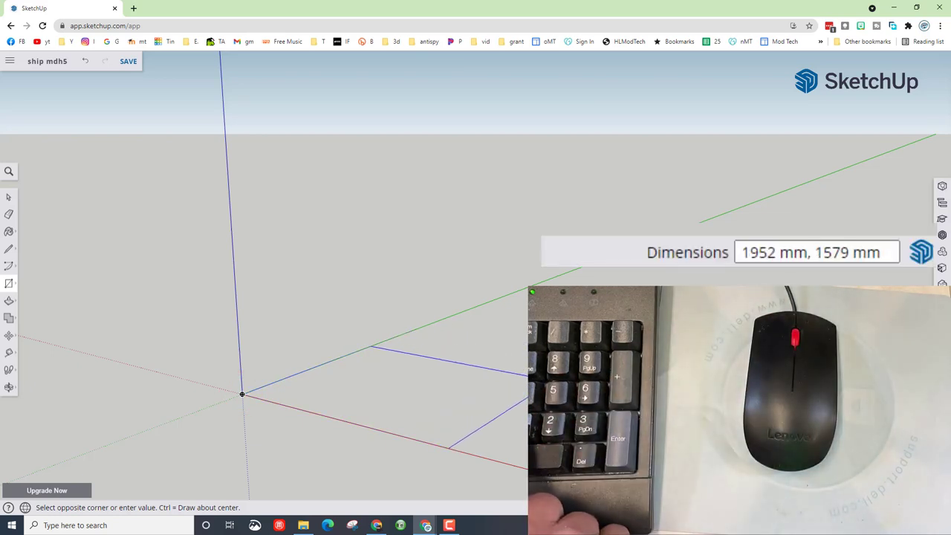
type("100")
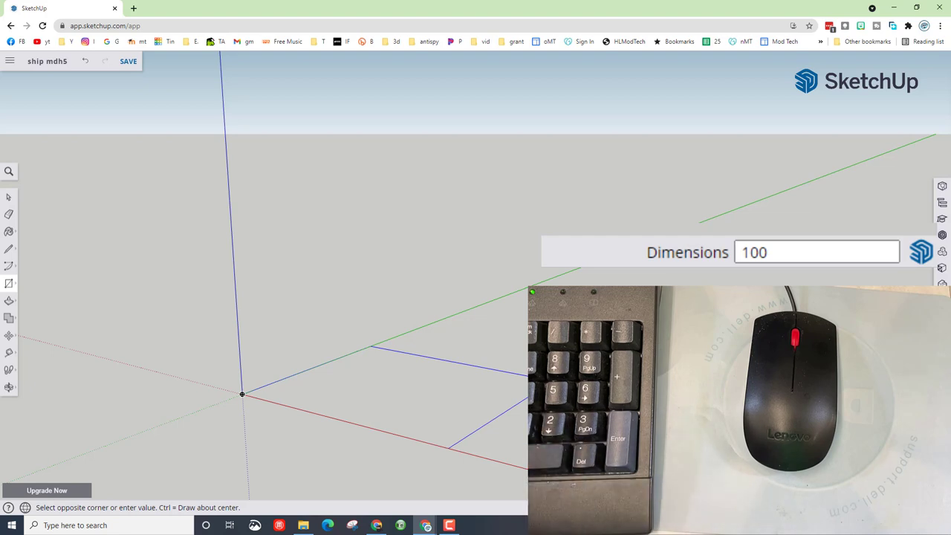
type(",80")
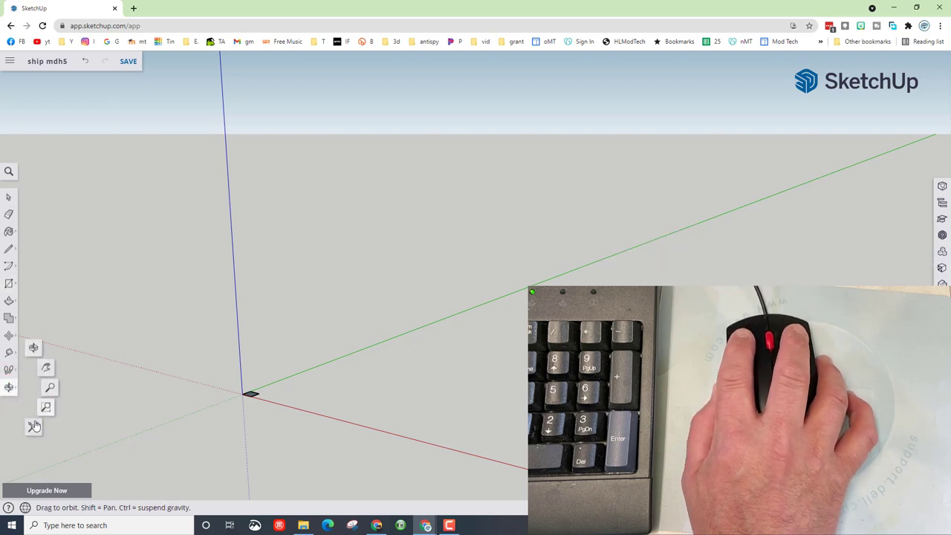
left_click_drag(253, 394, 357, 319)
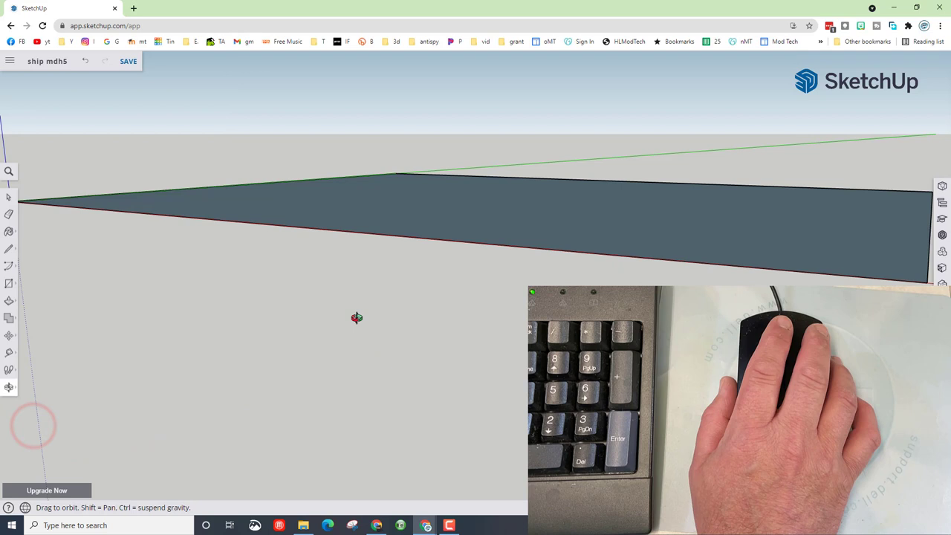
left_click_drag(357, 318, 481, 188)
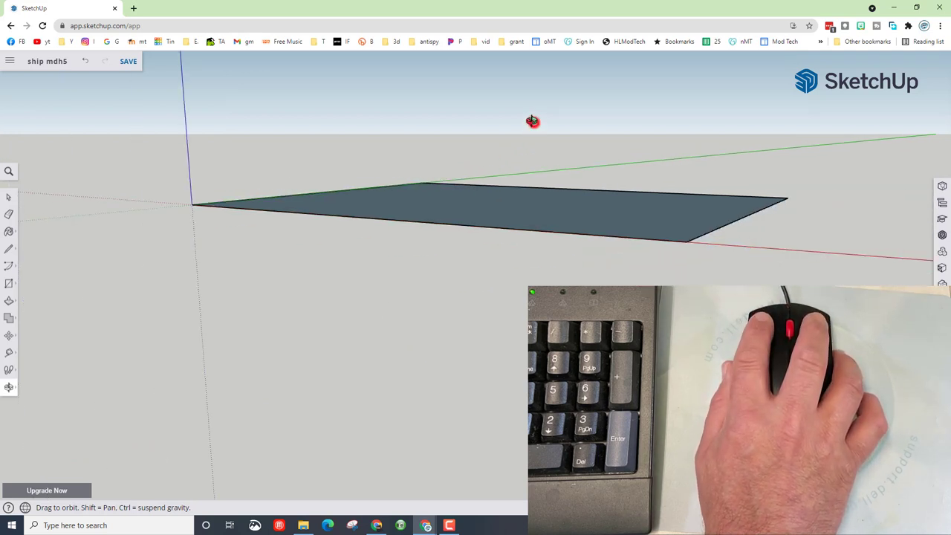
left_click_drag(533, 121, 533, 229)
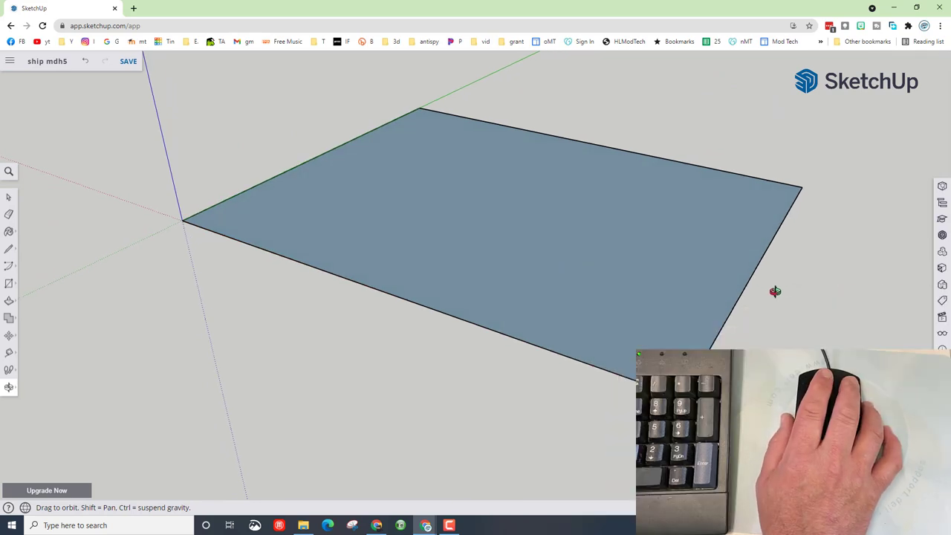
Taper one short end to a point using 50-long lines, erasing the leftover edge.
key("l")
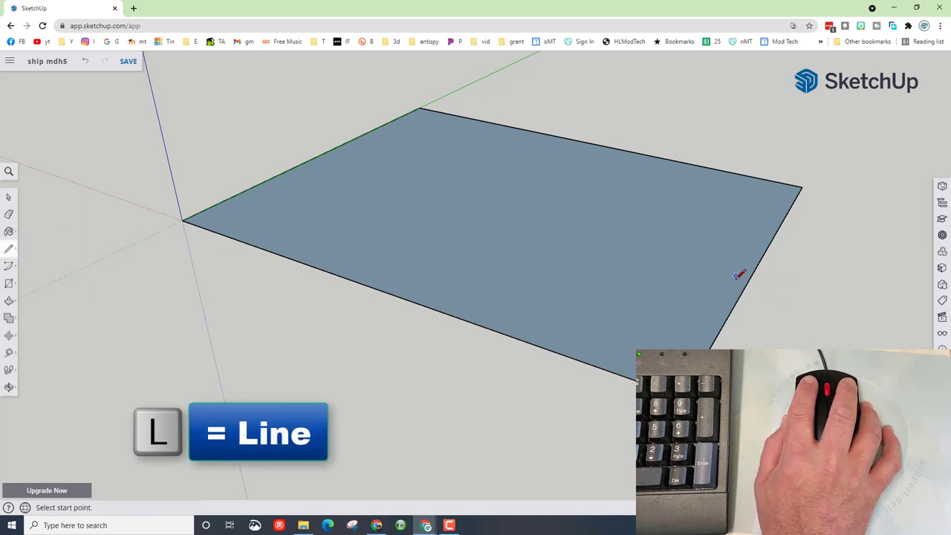
mouse_move(758, 267)
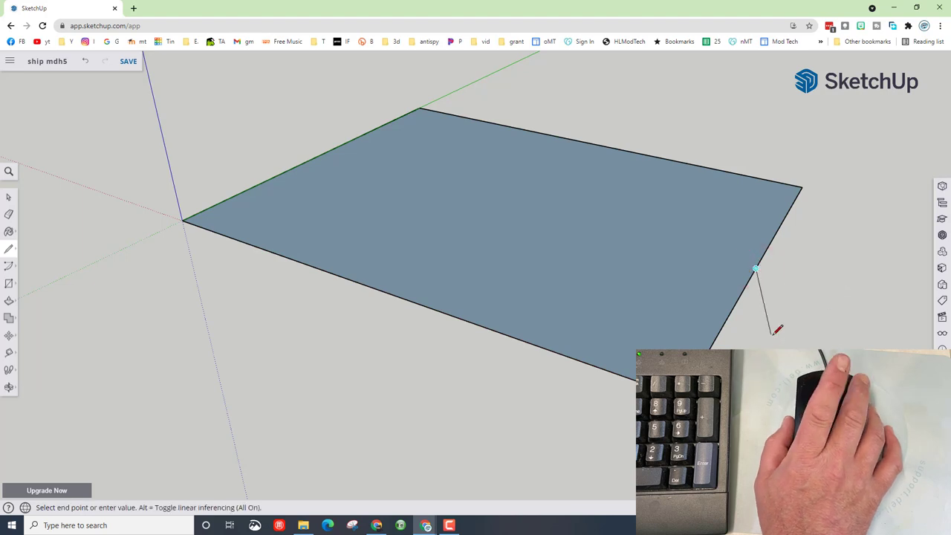
mouse_move(828, 299)
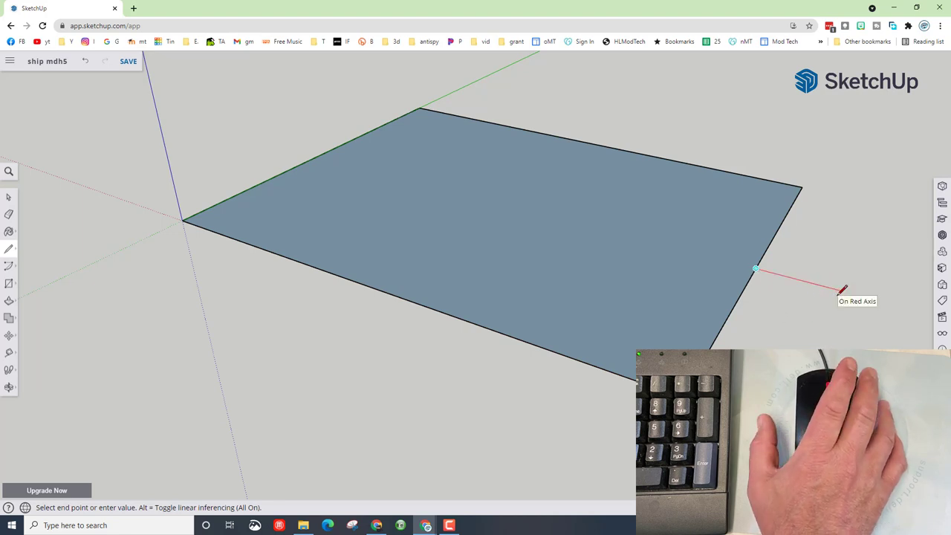
type("5")
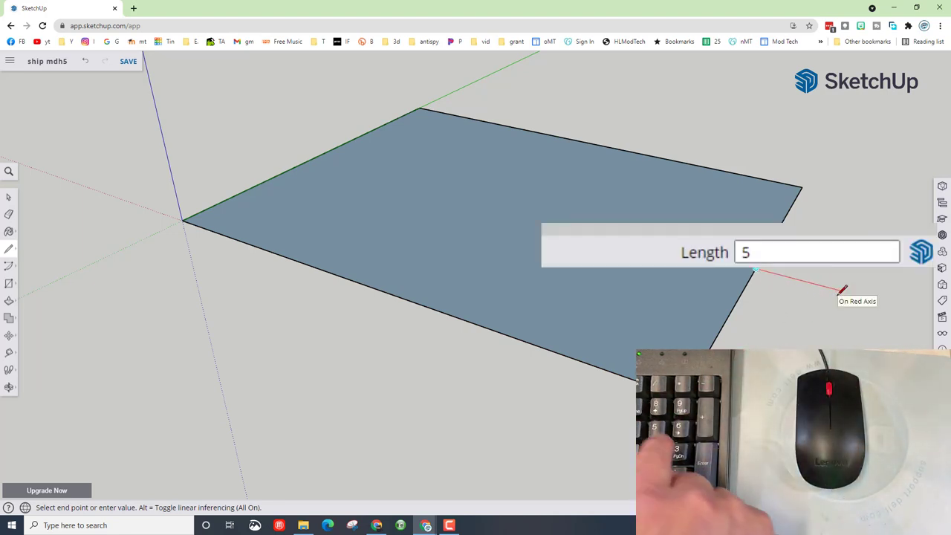
type("0")
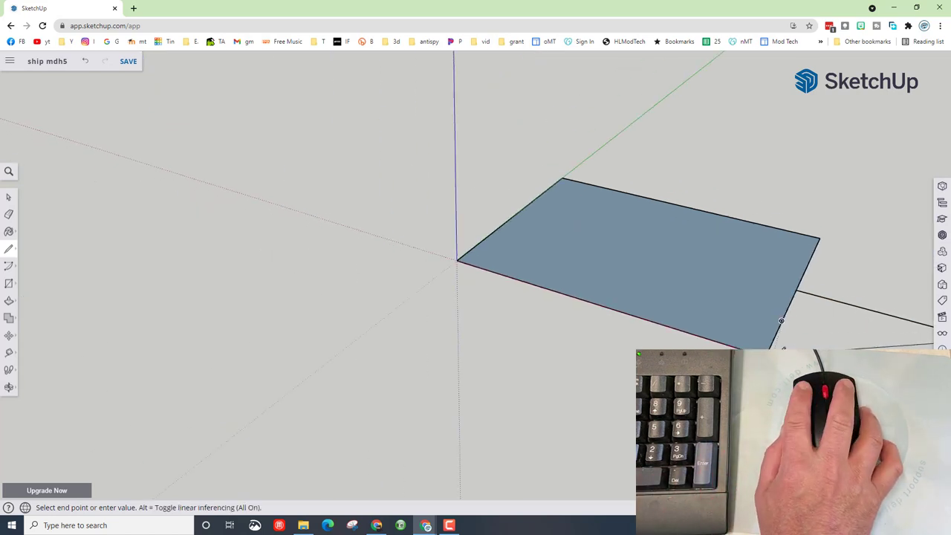
left_click(820, 237)
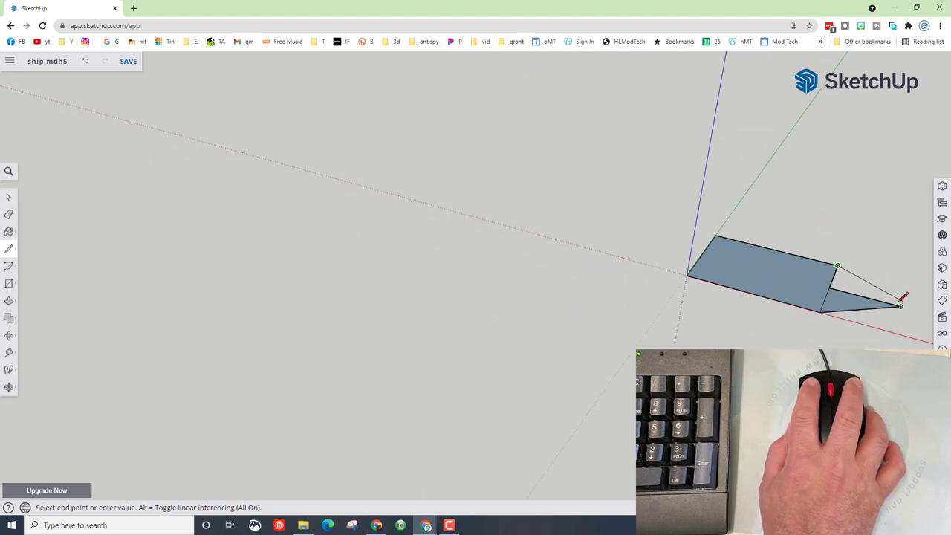
key("e")
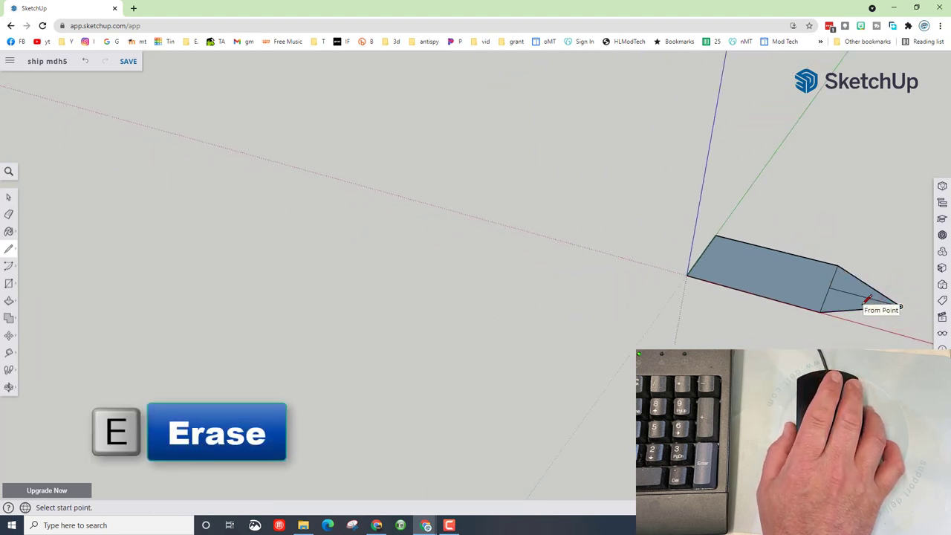
key("e")
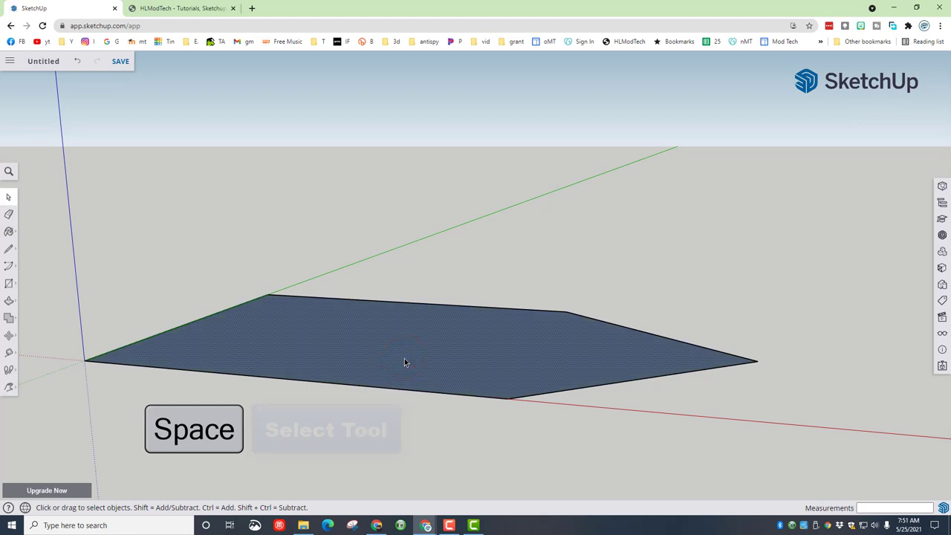
Push/pull the pointed deck face upward into a thick solid block.
key("p")
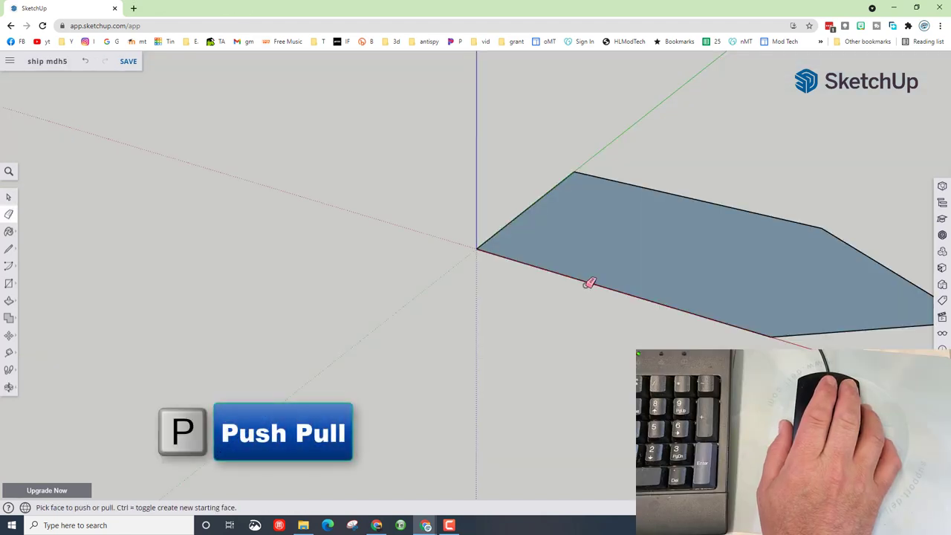
left_click(616, 266)
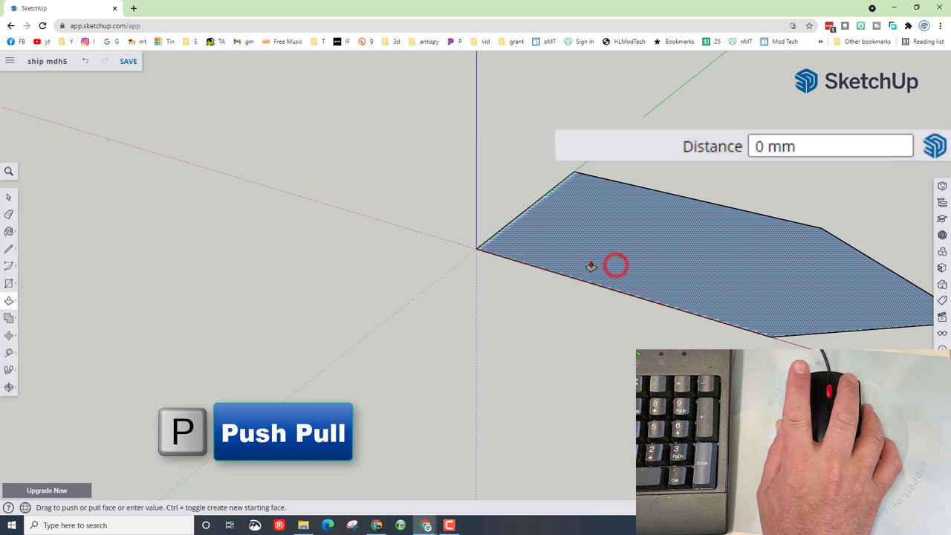
left_click_drag(615, 265, 537, 218)
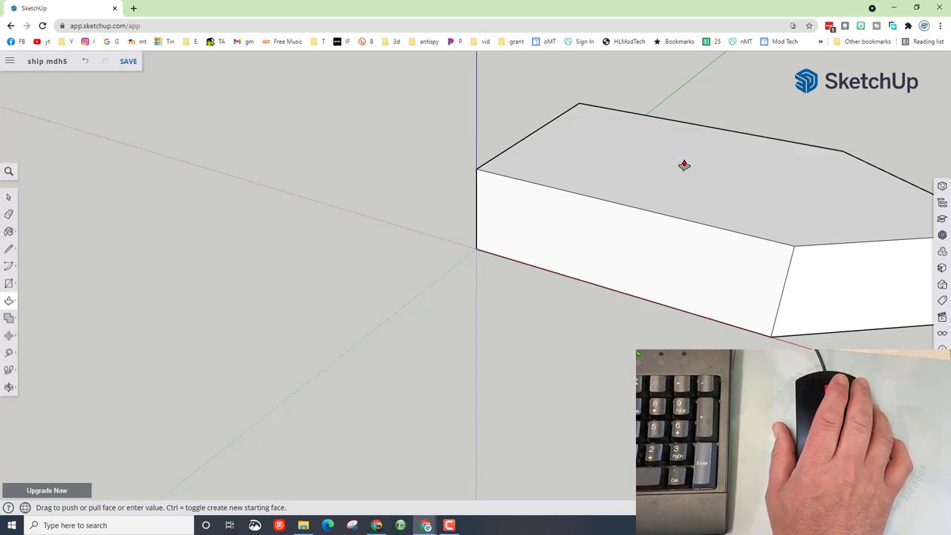
key("space")
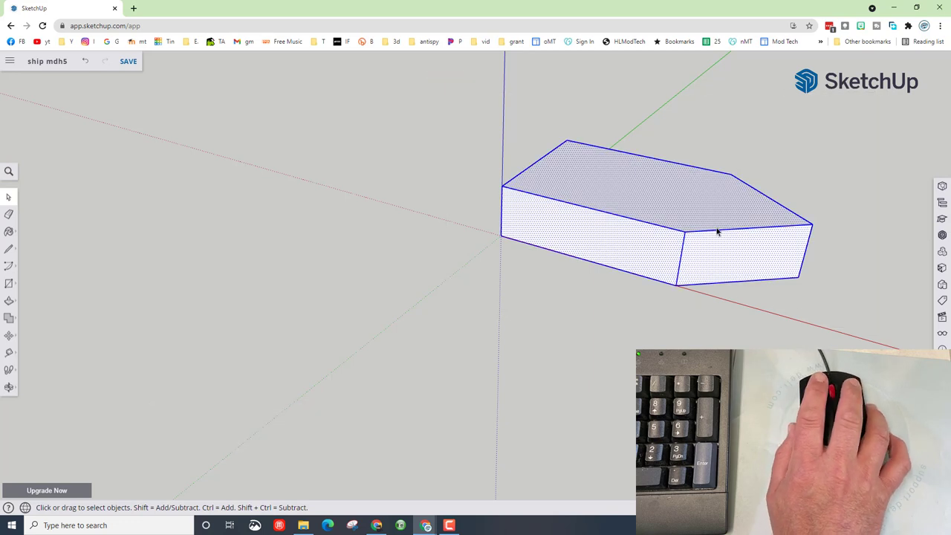
Move the hull block straight up so it floats above the ground.
key("m")
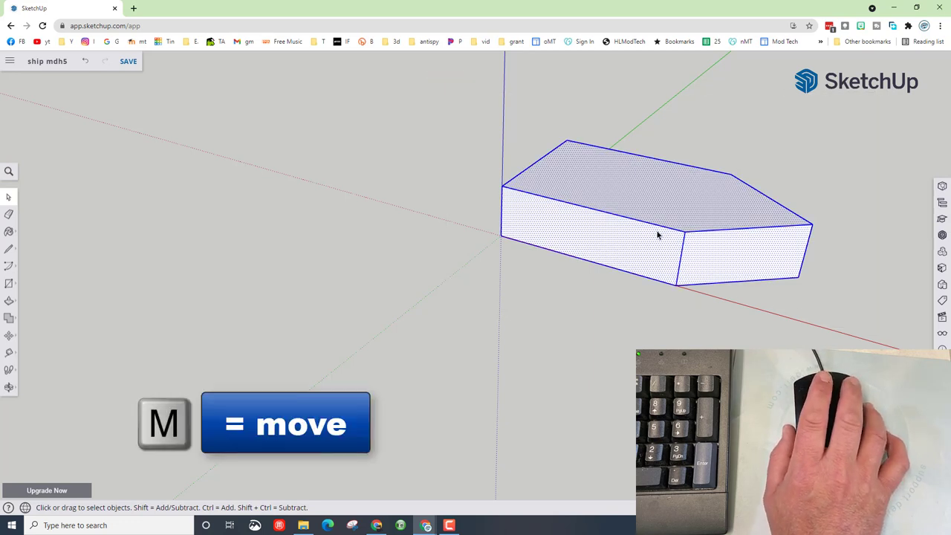
key("m")
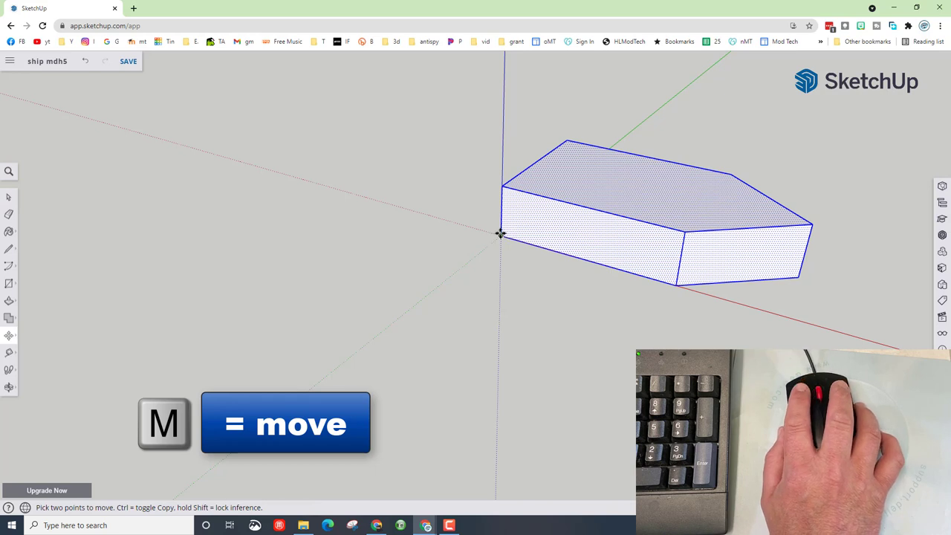
mouse_move(511, 95)
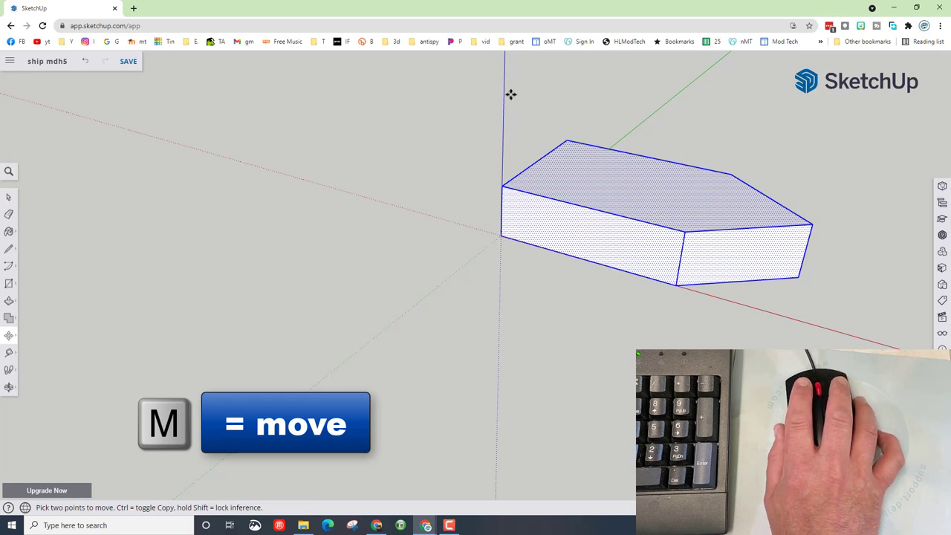
left_click(502, 236)
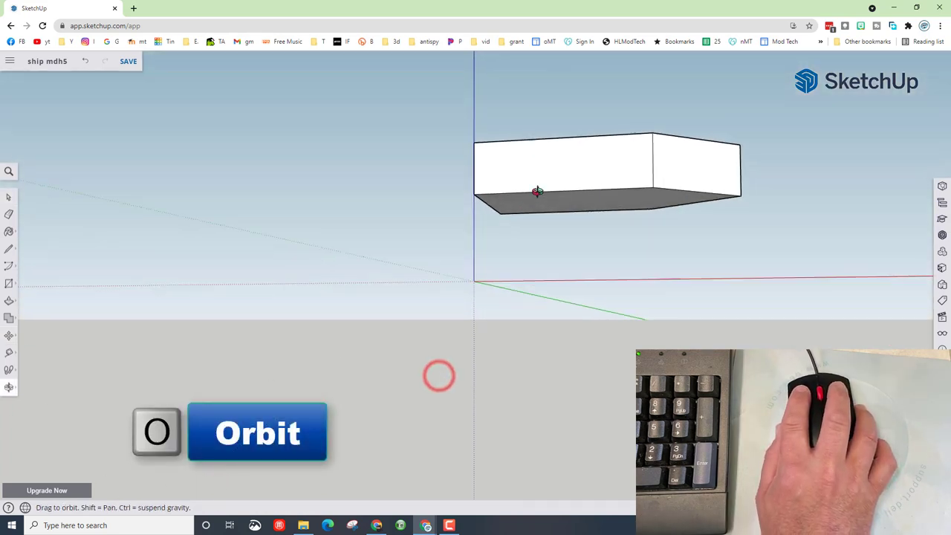
Offset the hull's bottom face 15 inward and select the new inner face.
left_click_drag(538, 191, 443, 236)
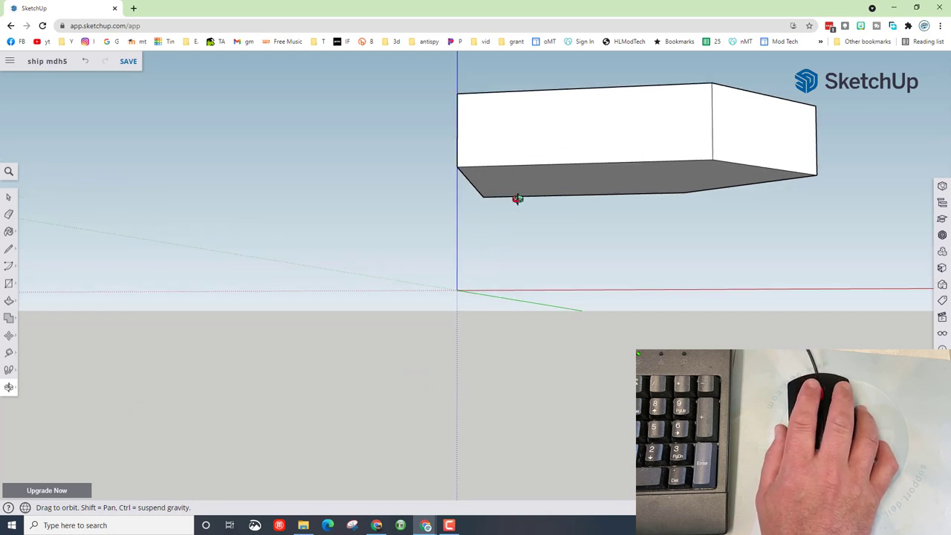
key("f")
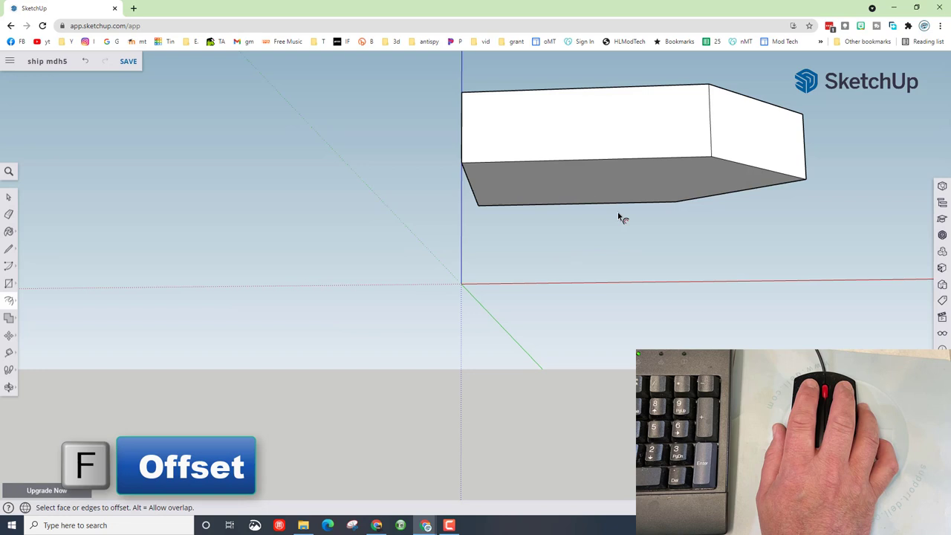
left_click(561, 186)
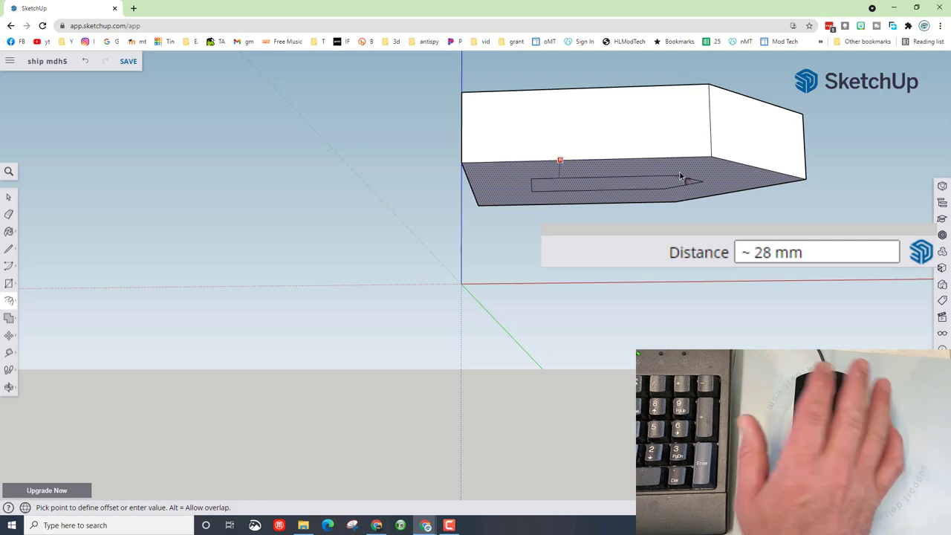
type("15")
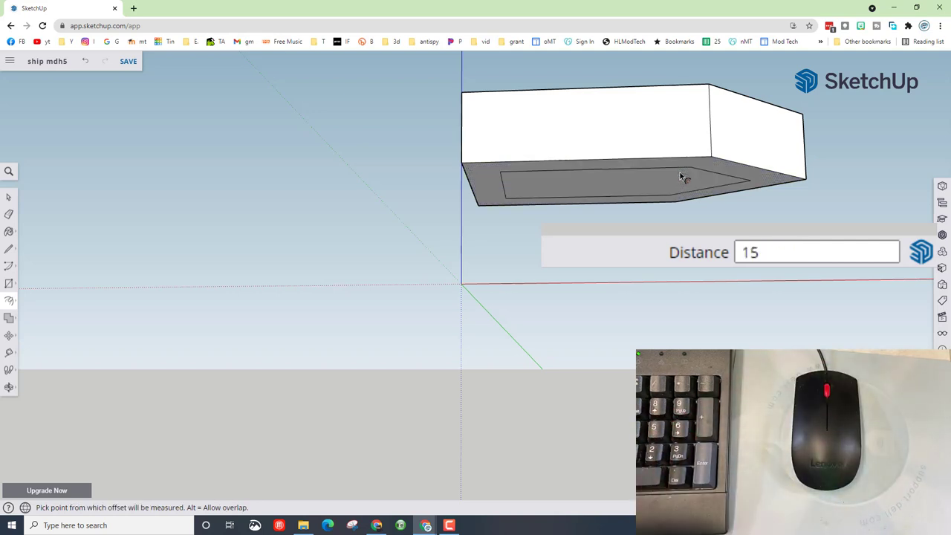
key("space")
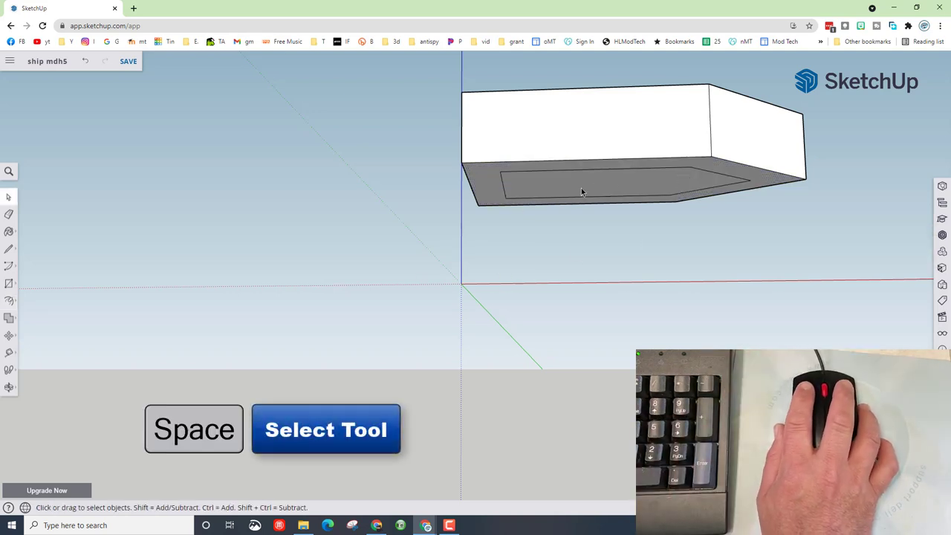
left_click(580, 190)
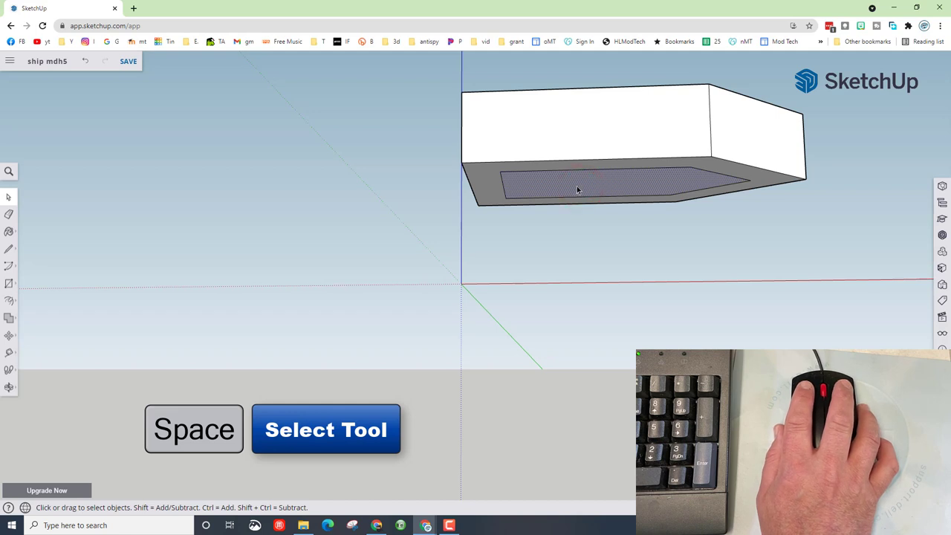
key("m")
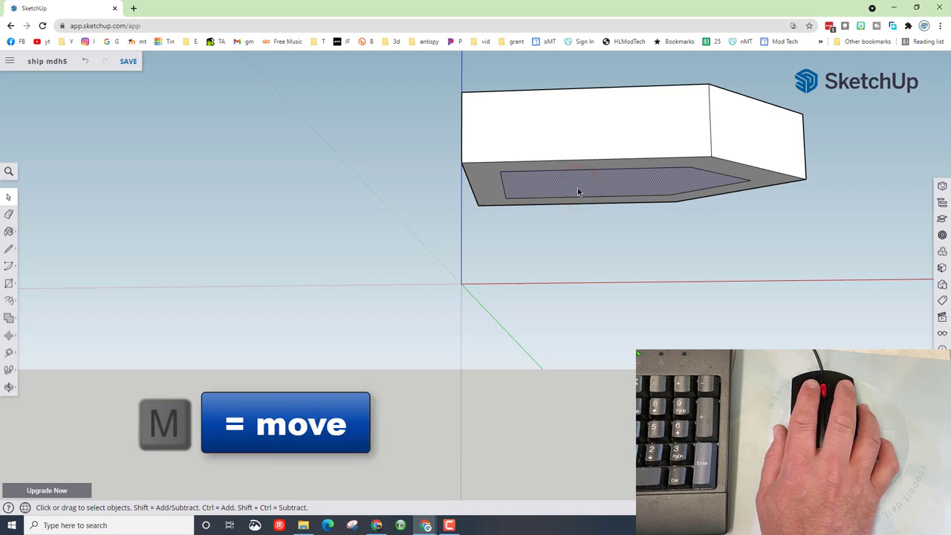
key("m")
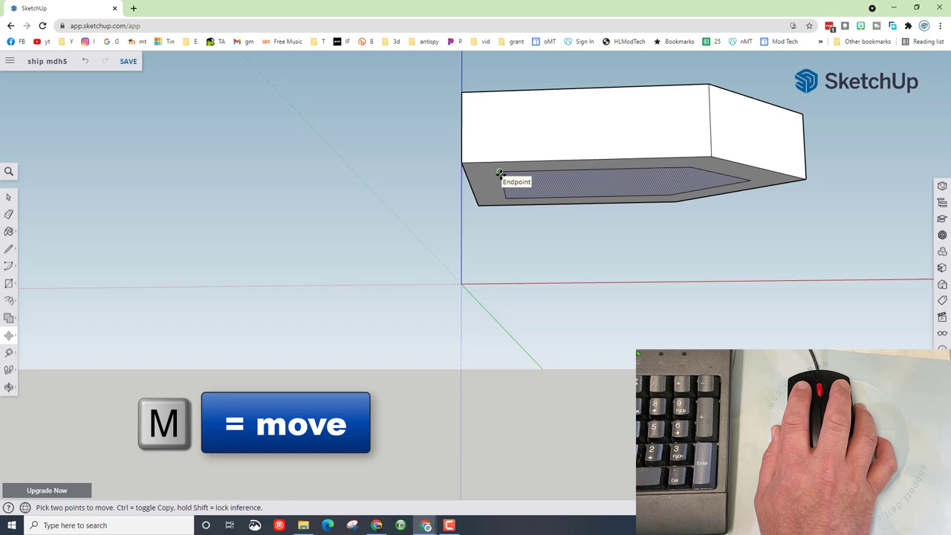
left_click(501, 176)
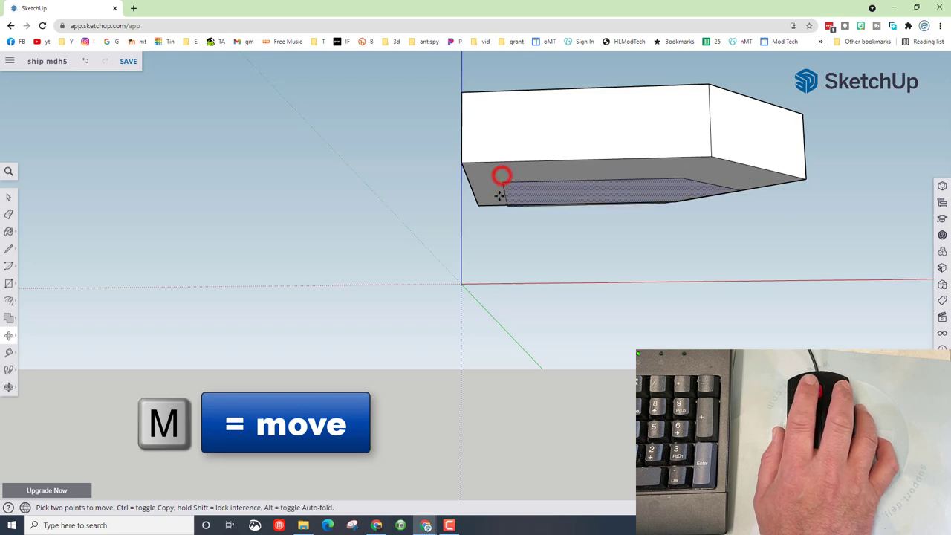
left_click_drag(502, 176, 505, 253)
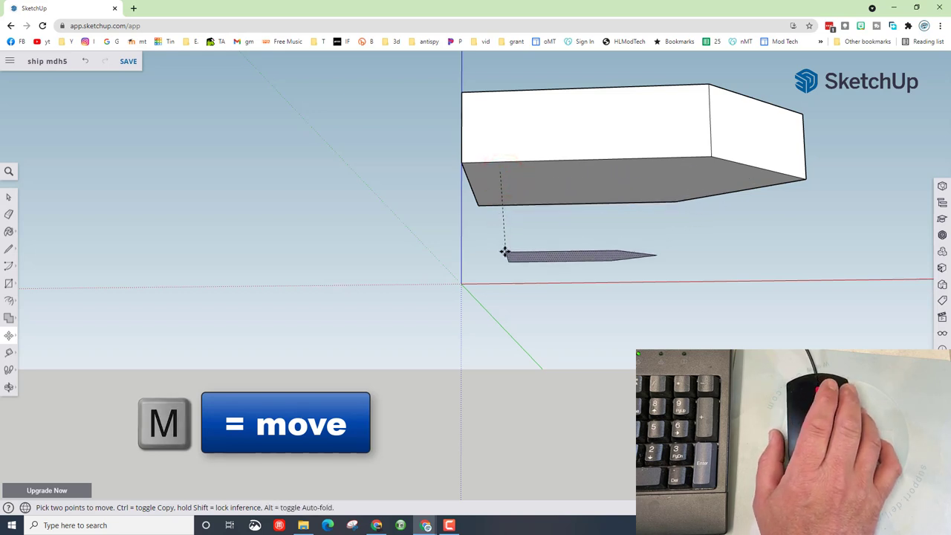
key("alt")
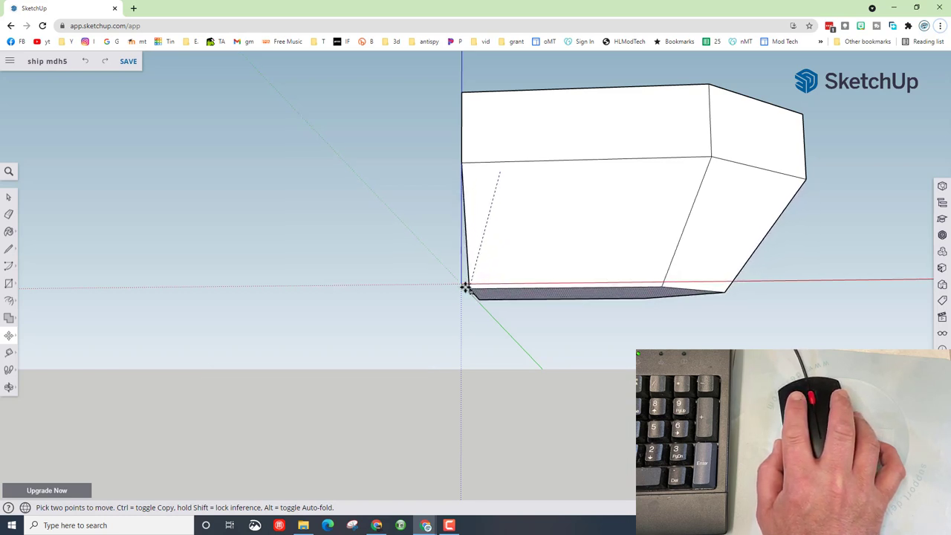
mouse_move(501, 286)
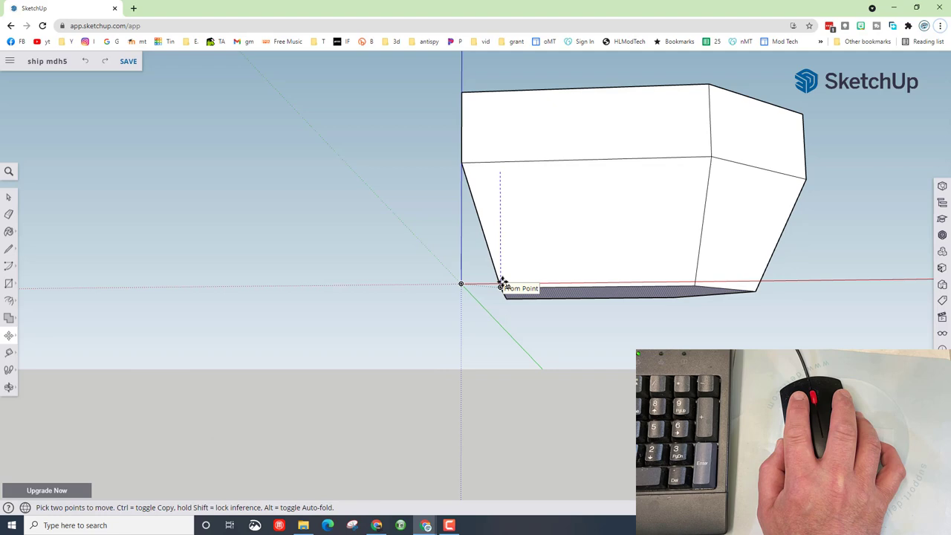
left_click(503, 288)
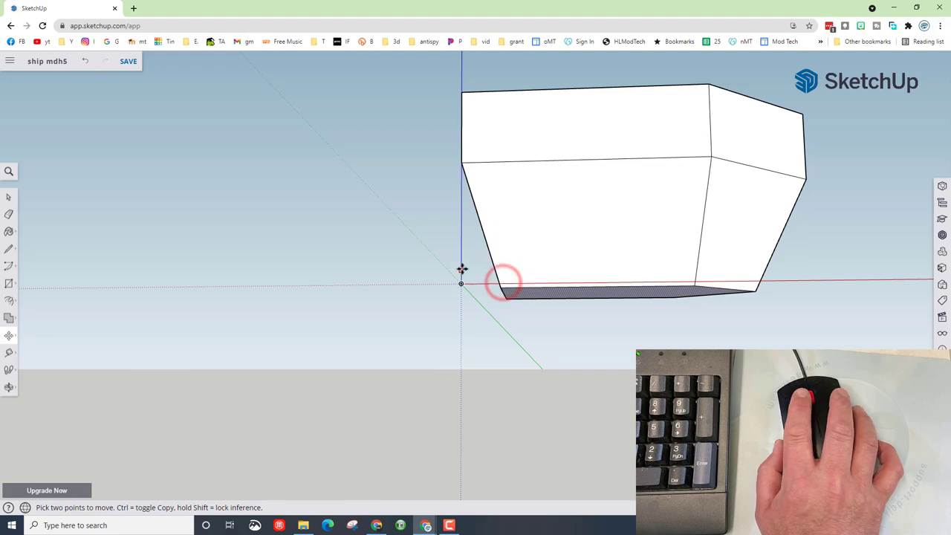
key("o")
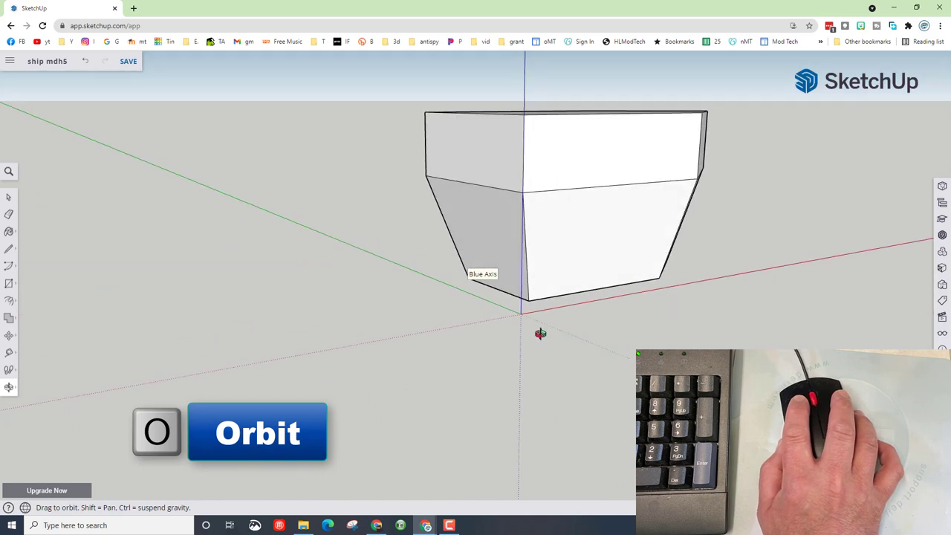
left_click_drag(541, 333, 568, 288)
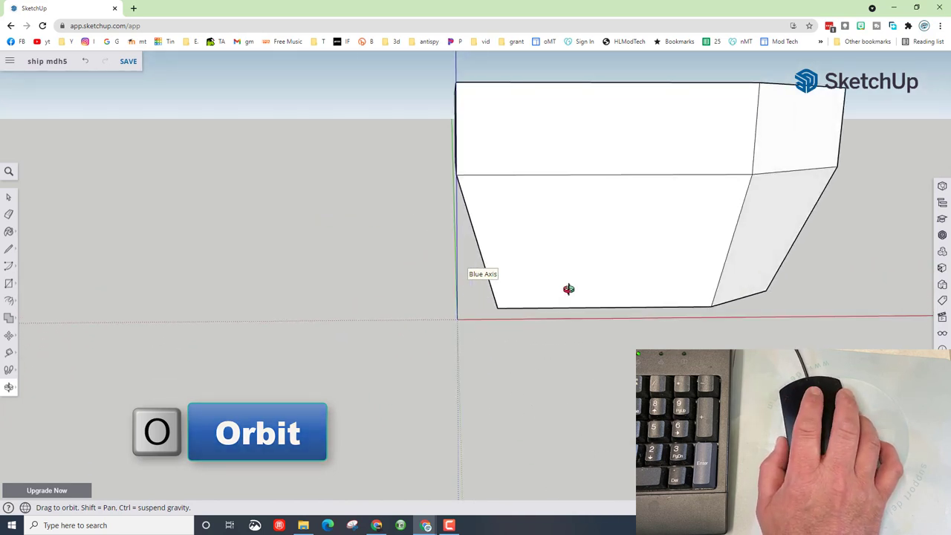
left_click_drag(569, 290, 639, 318)
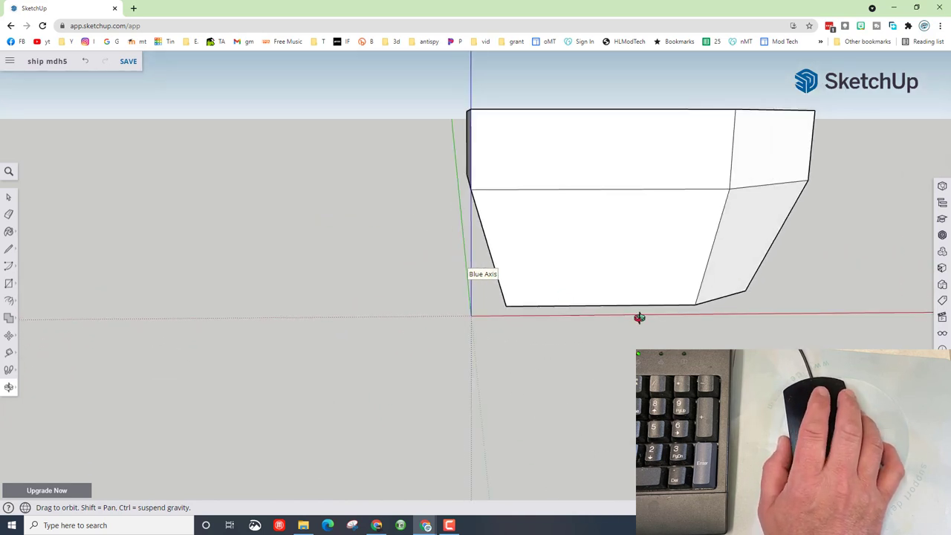
left_click_drag(639, 318, 576, 325)
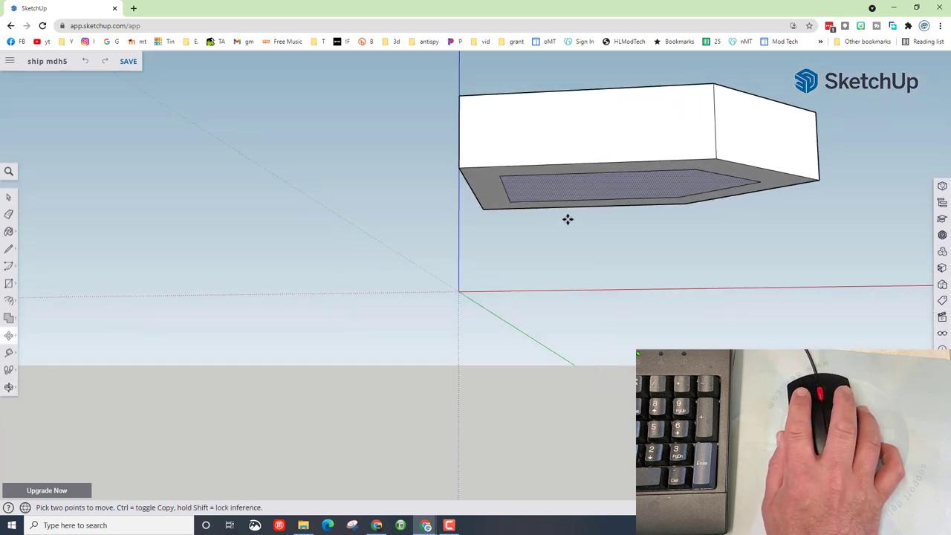
Drop the inner bottom face 50 mm down the blue axis and inspect the taper.
key("space")
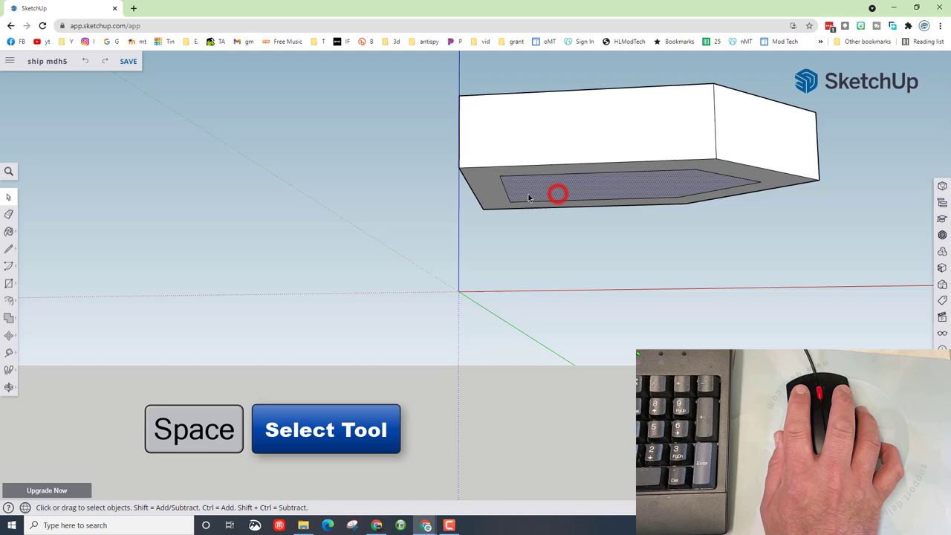
key("m")
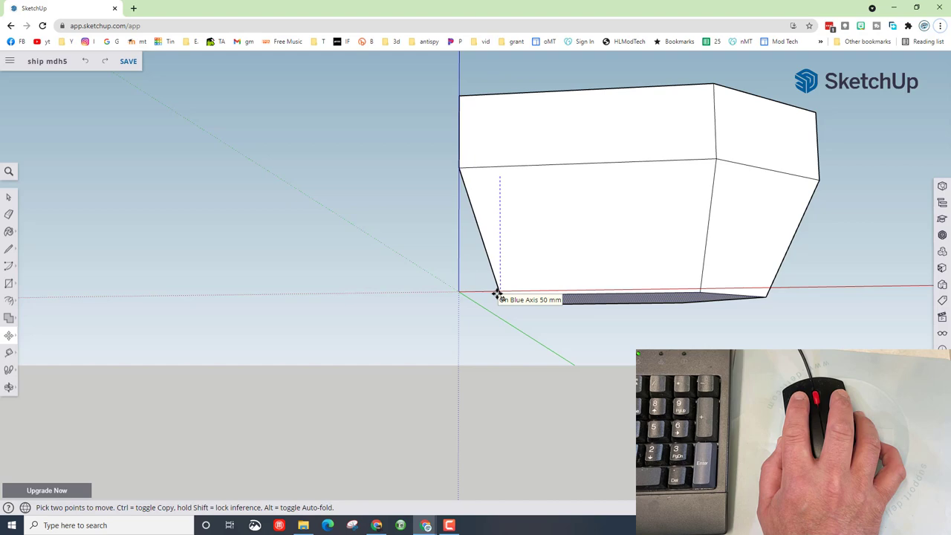
key("o")
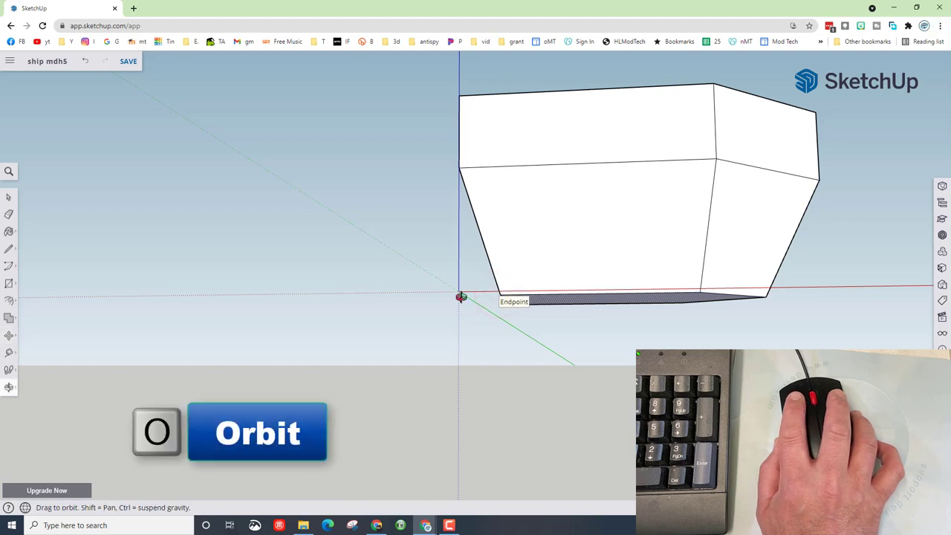
left_click_drag(461, 297, 417, 298)
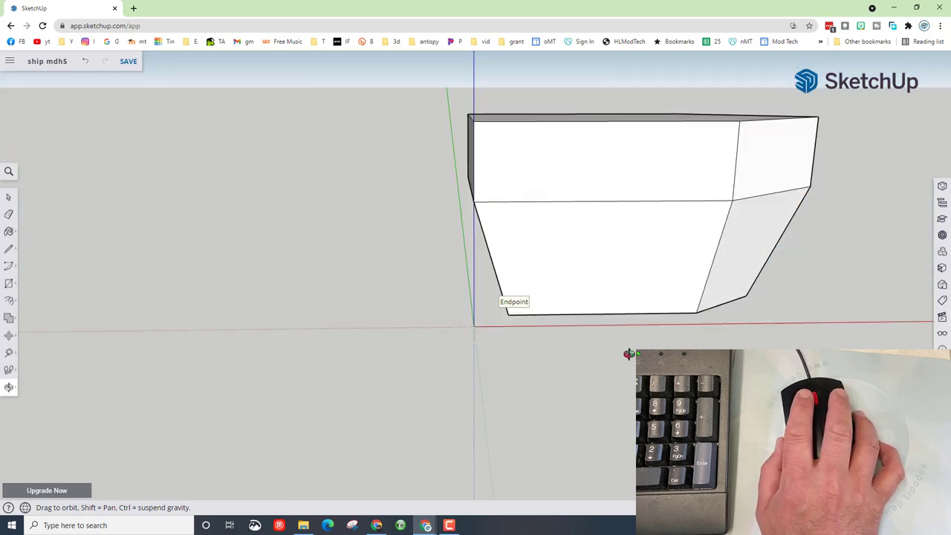
left_click_drag(629, 354, 402, 197)
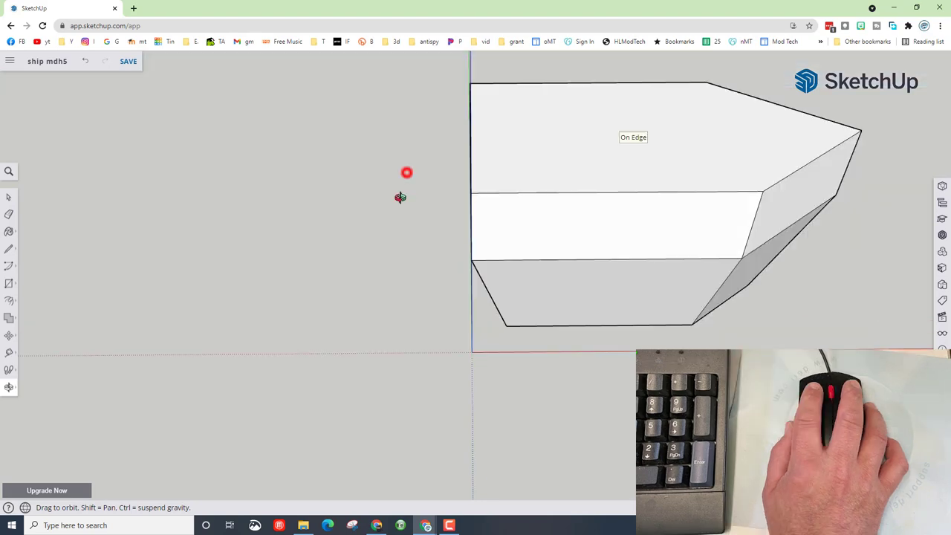
Offset the top deck face slightly inward to form a narrow rim.
left_click_drag(406, 173, 597, 121)
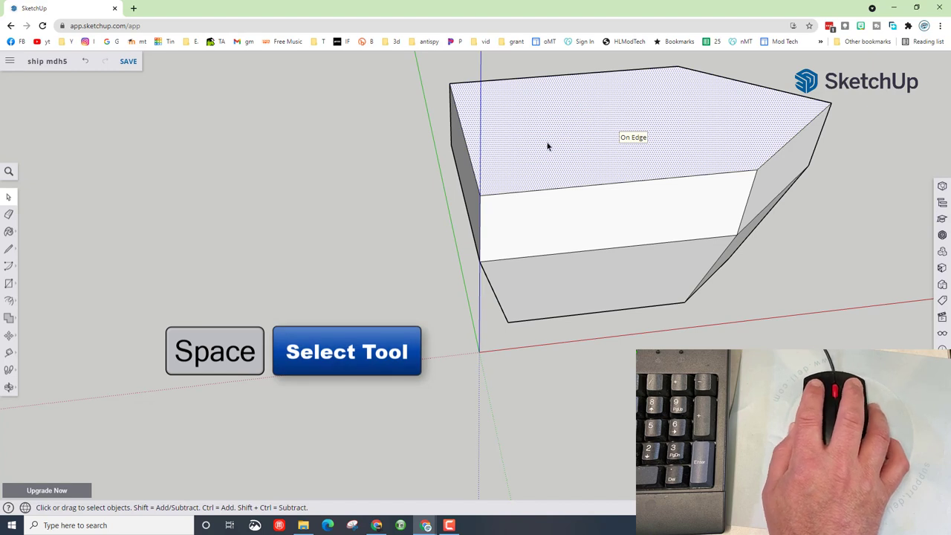
mouse_move(687, 131)
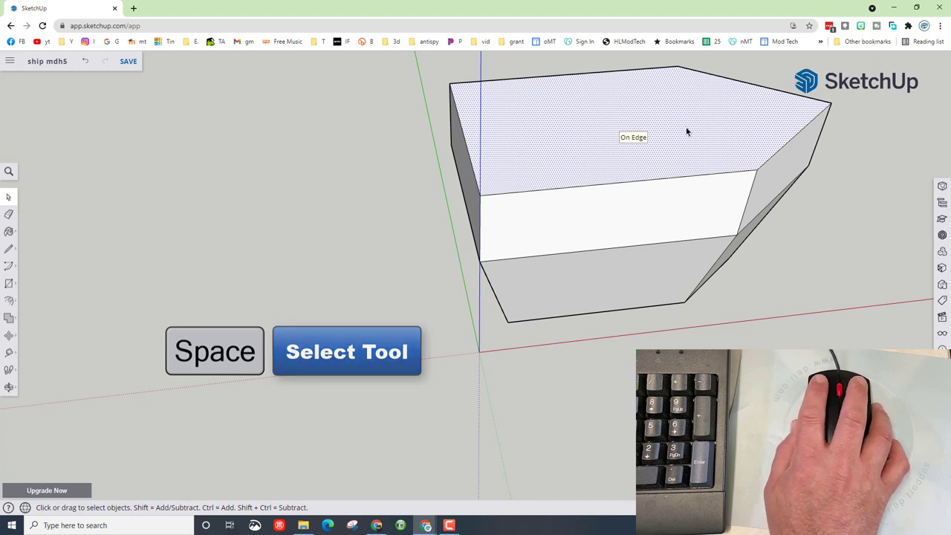
key("f")
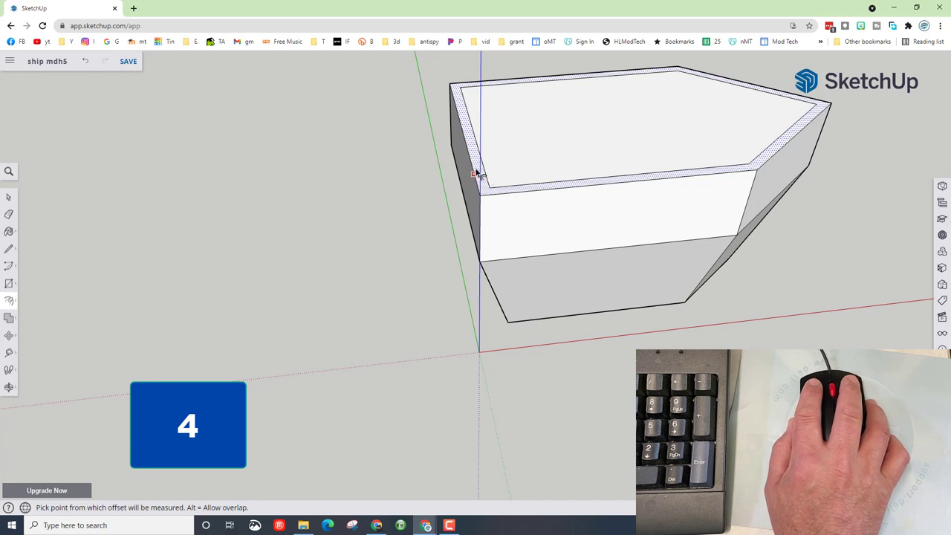
mouse_move(732, 157)
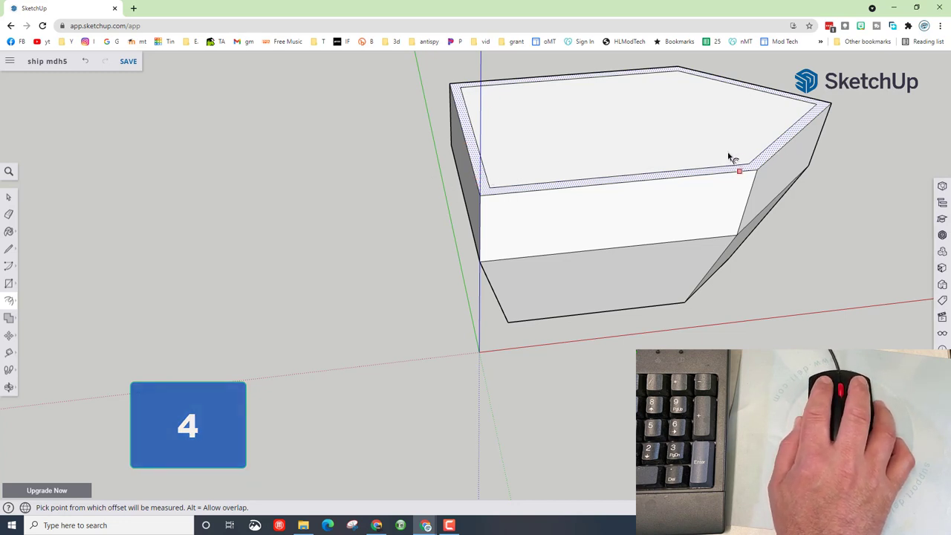
left_click(574, 78)
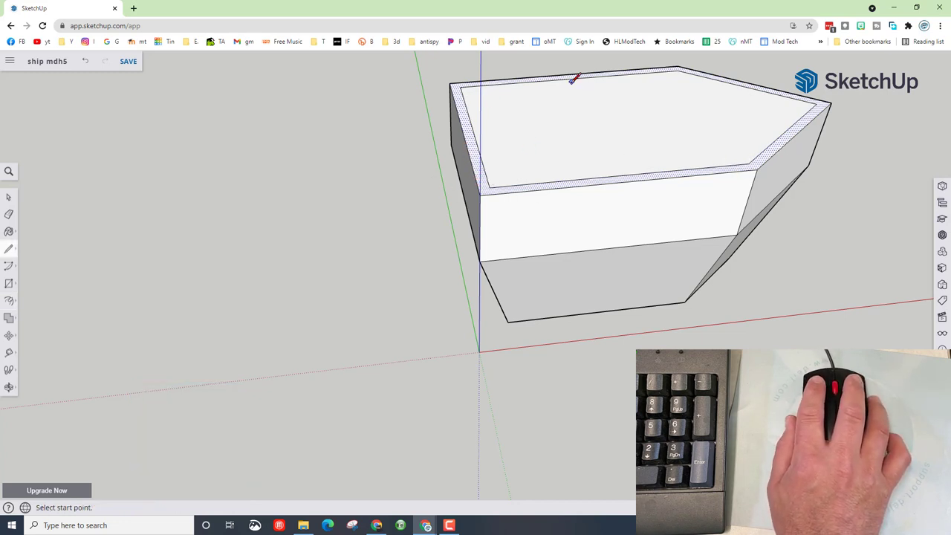
Draw a line across the inset deck face, dividing it into two sections.
key("l")
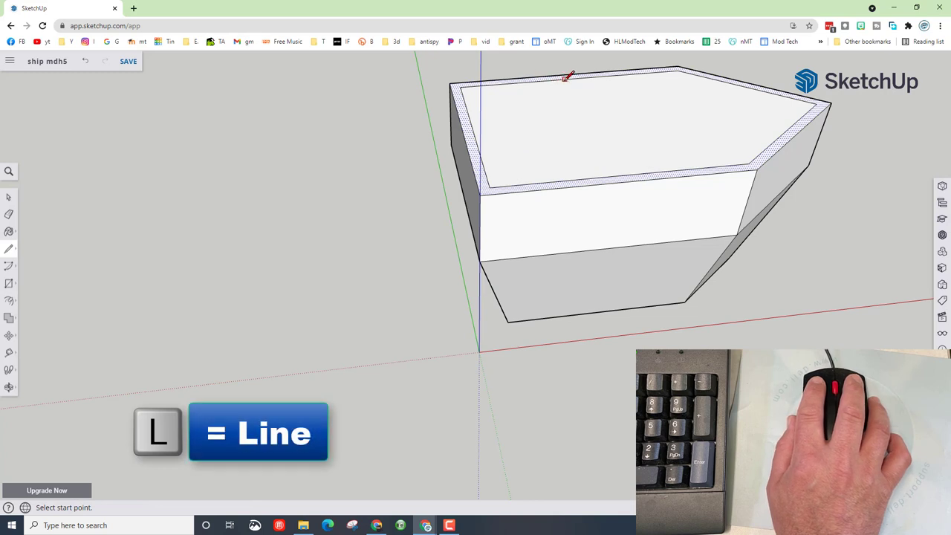
left_click(571, 79)
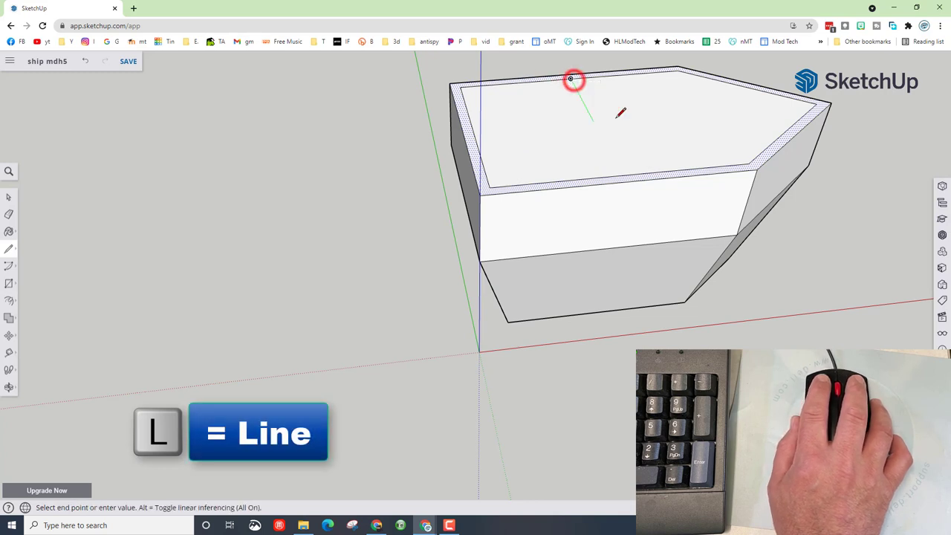
left_click(571, 78)
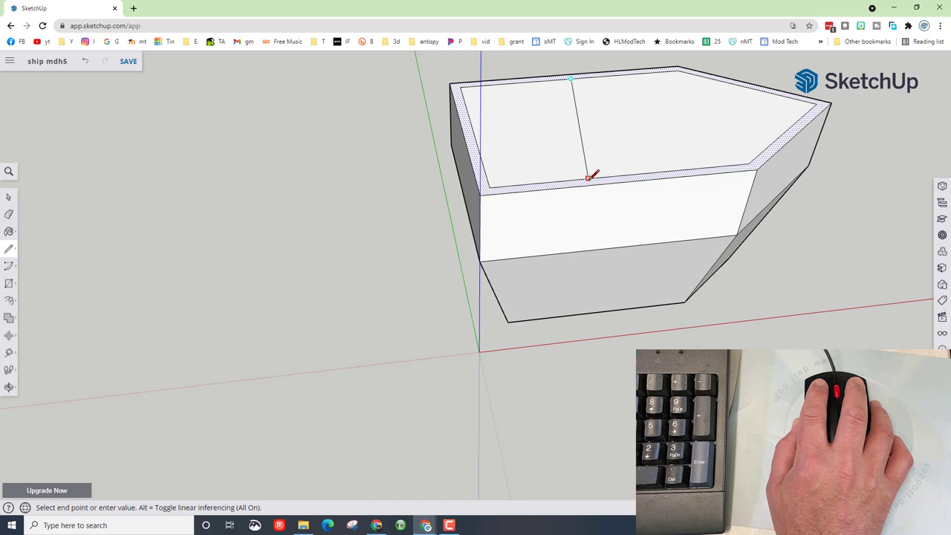
left_click(621, 176)
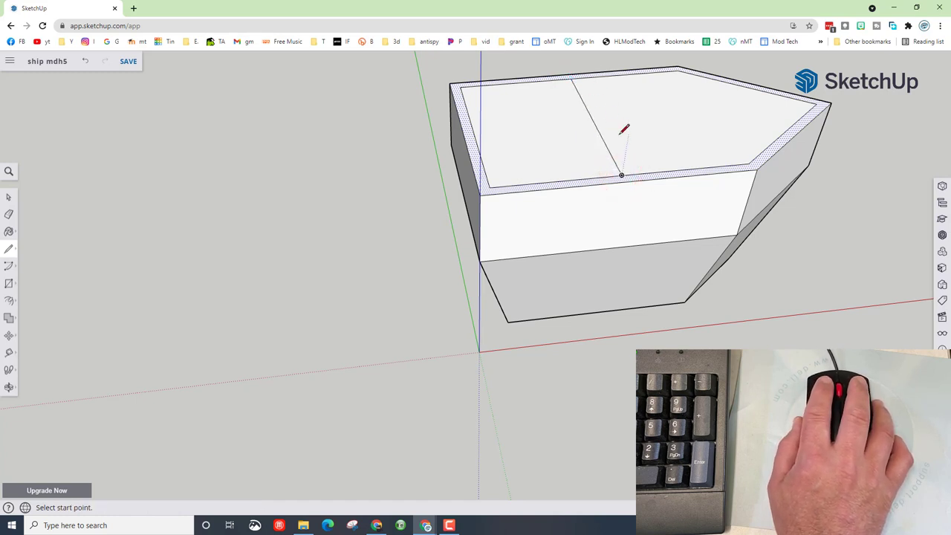
Push the pointed-end deck section 25 down into a recessed well.
key("space")
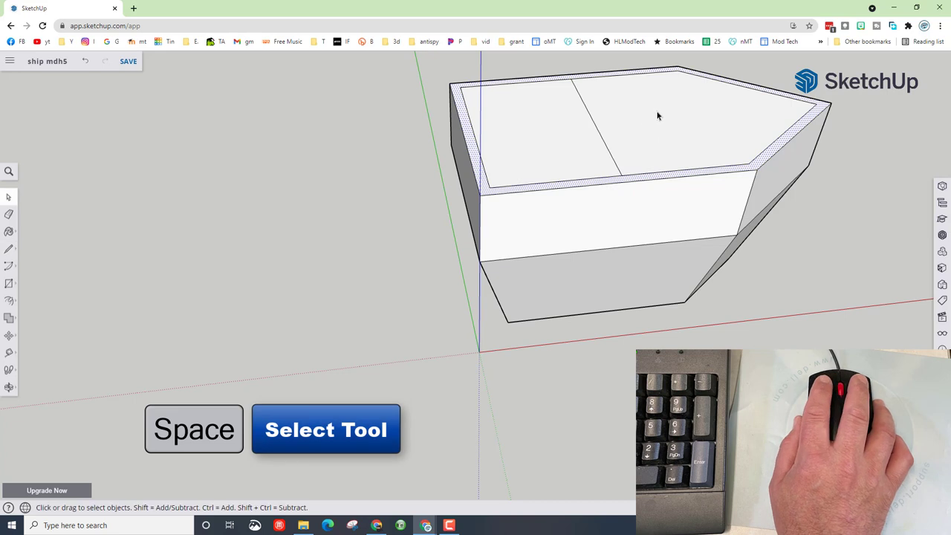
left_click(667, 122)
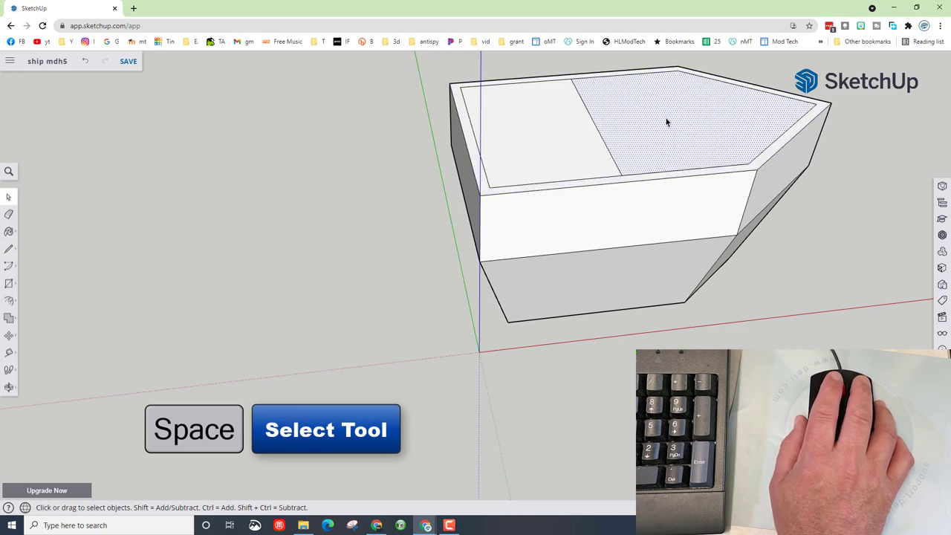
key("p")
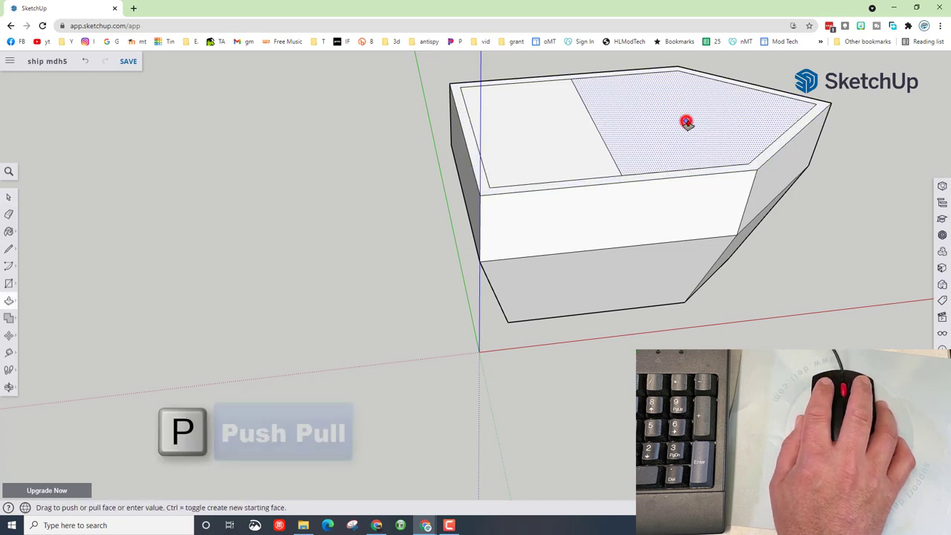
type("25")
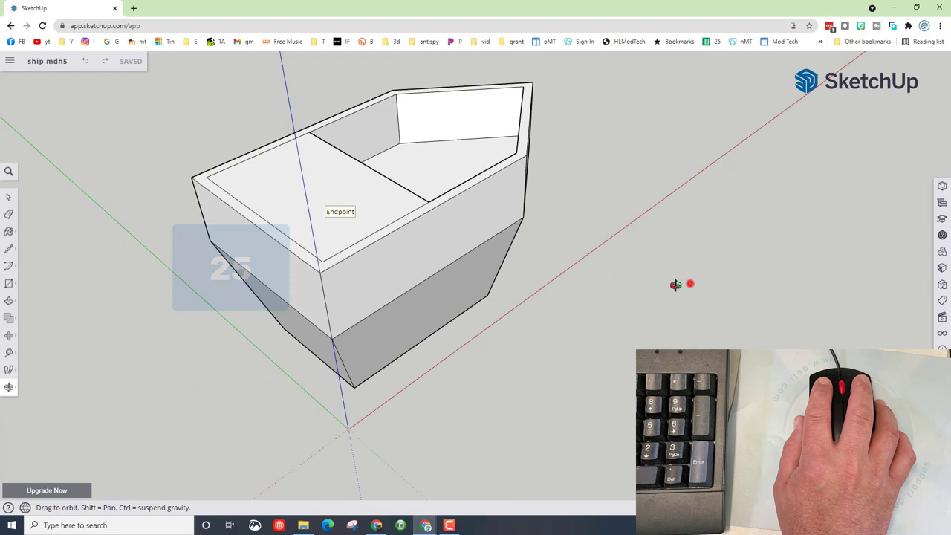
Orbit into the bow and draw a 72 by 50 upright rectangle at the deck step.
left_click_drag(675, 285, 510, 147)
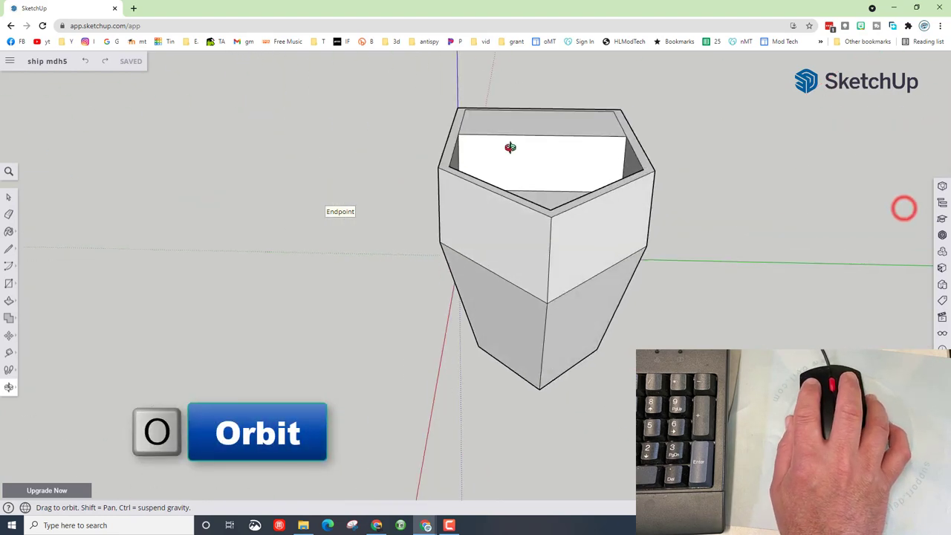
left_click_drag(511, 147, 701, 134)
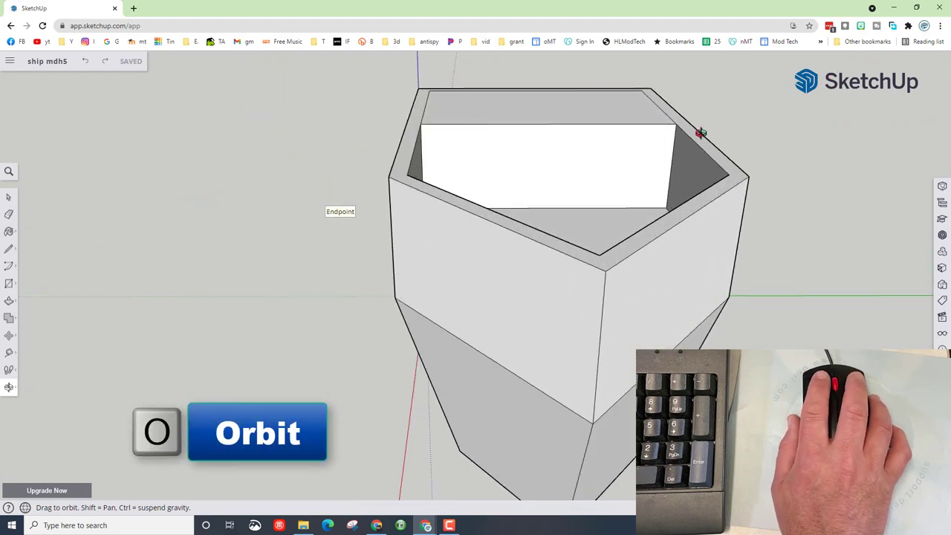
key("r")
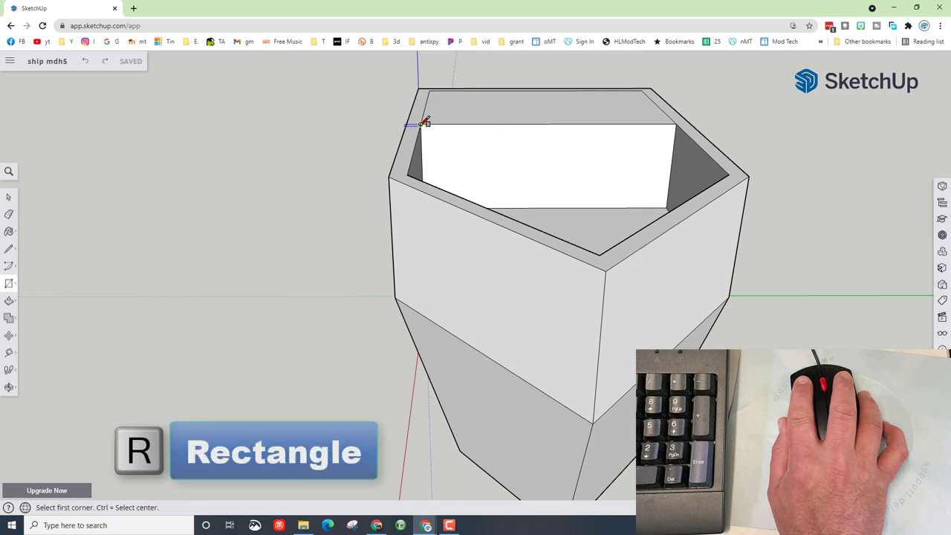
left_click(422, 124)
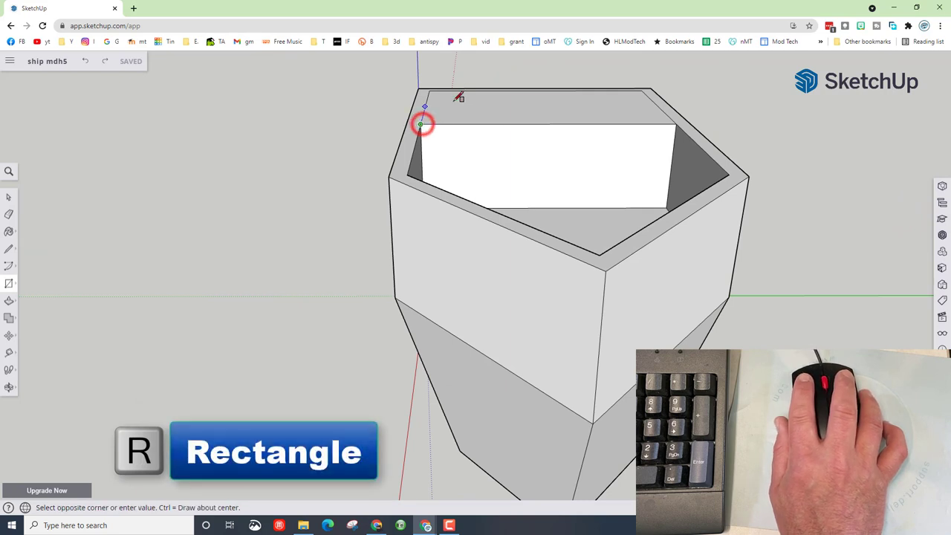
mouse_move(661, 90)
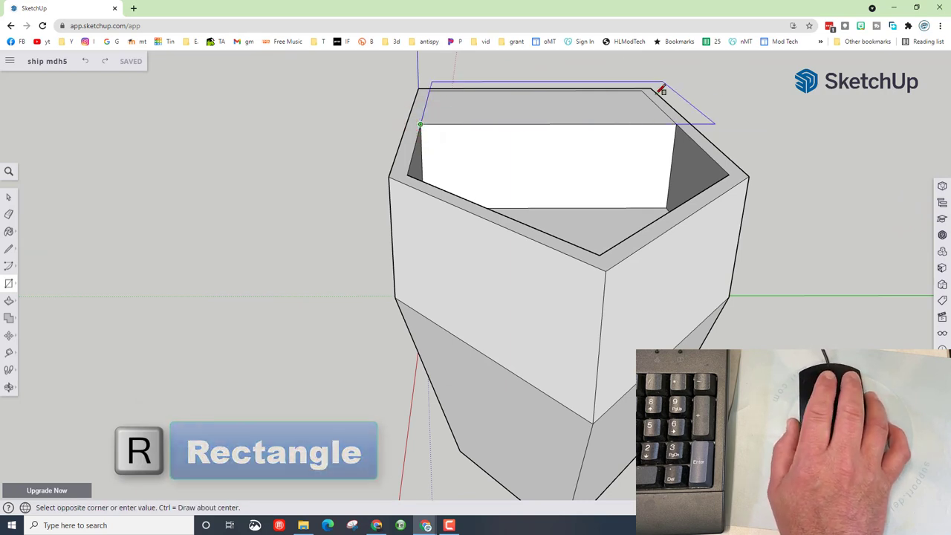
key("o")
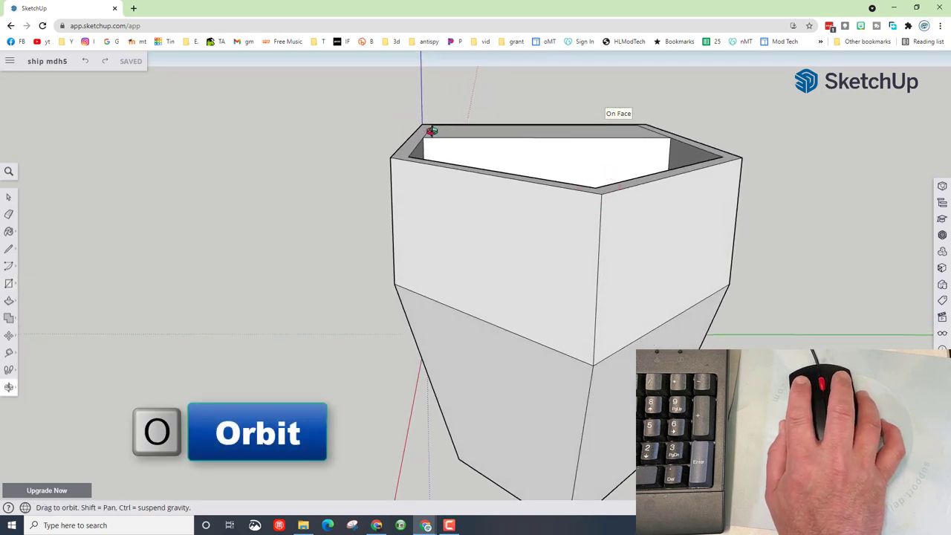
left_click(424, 137)
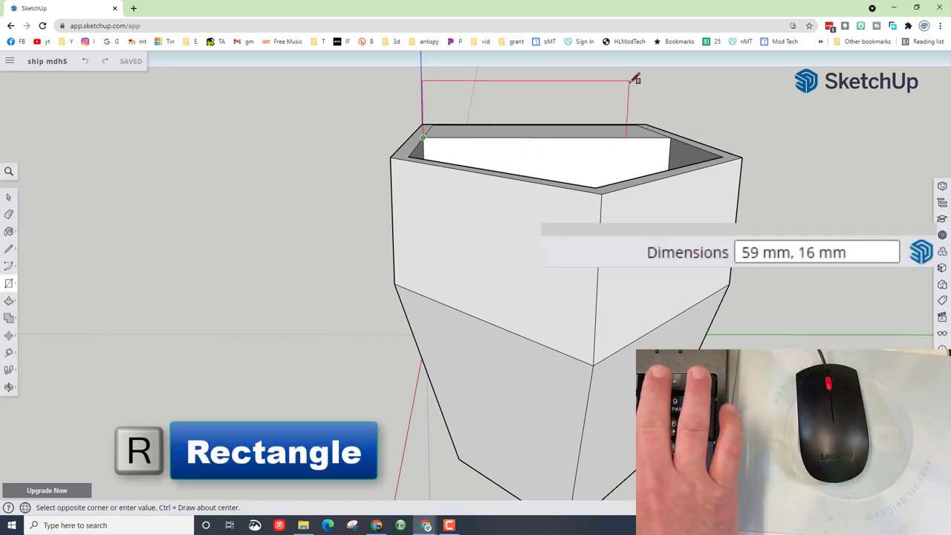
type("72,50")
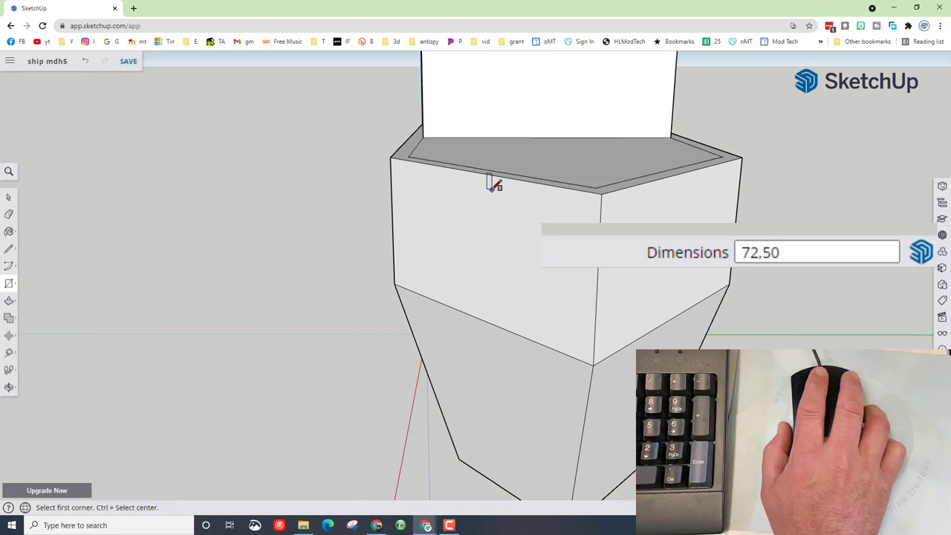
Delete the stray geometry, zoom in, and select the cabin block's front wall.
key("space")
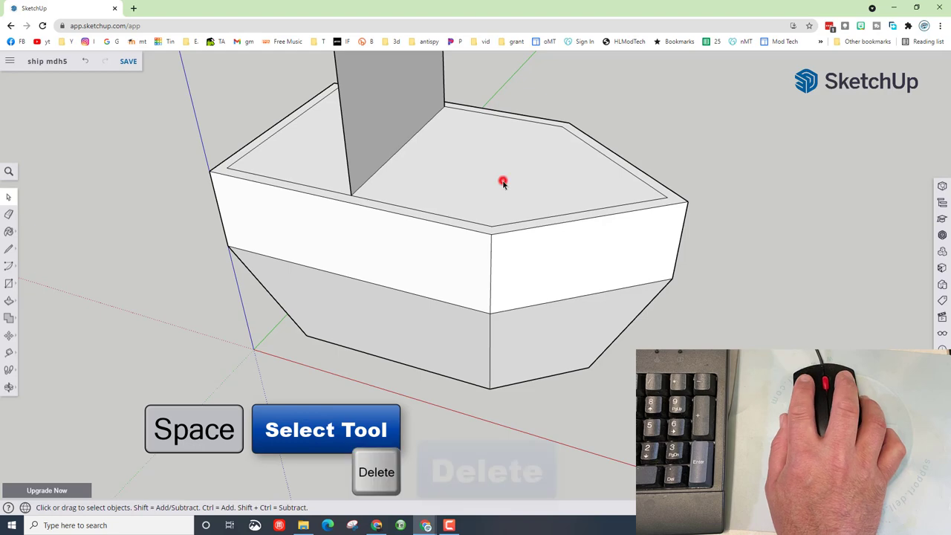
key("delete")
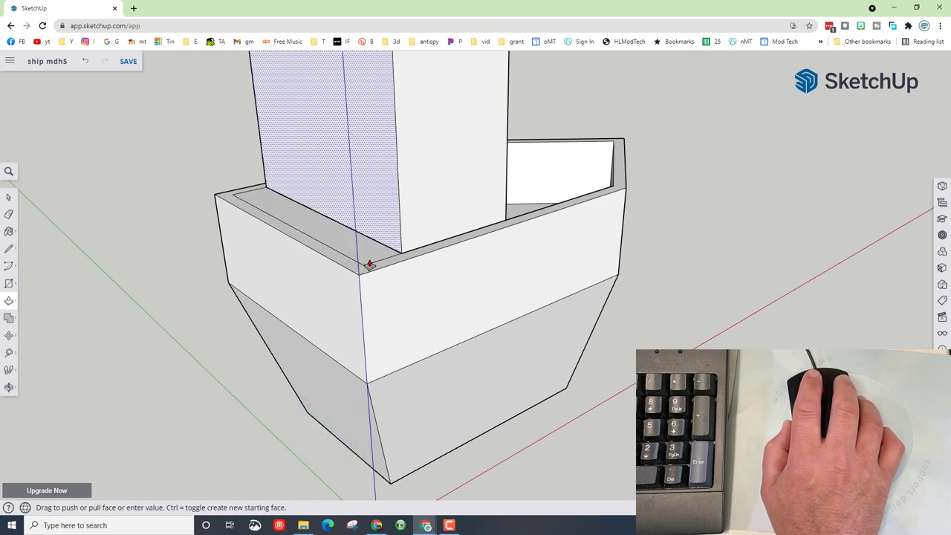
scroll("up", 3)
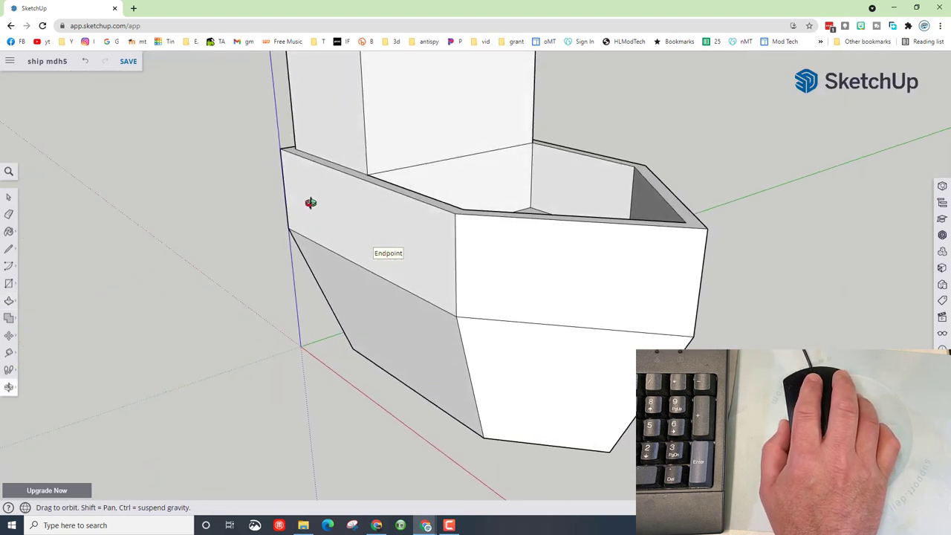
key("space")
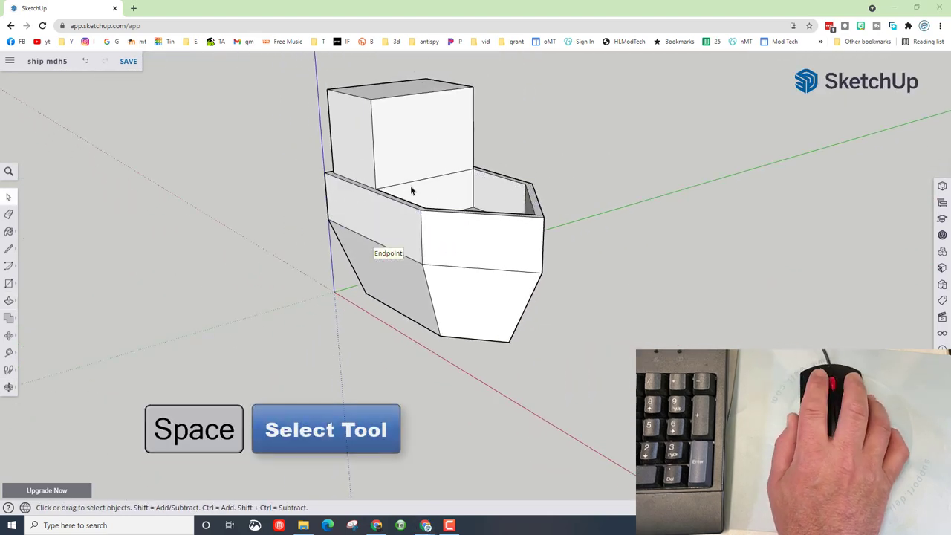
left_click(413, 141)
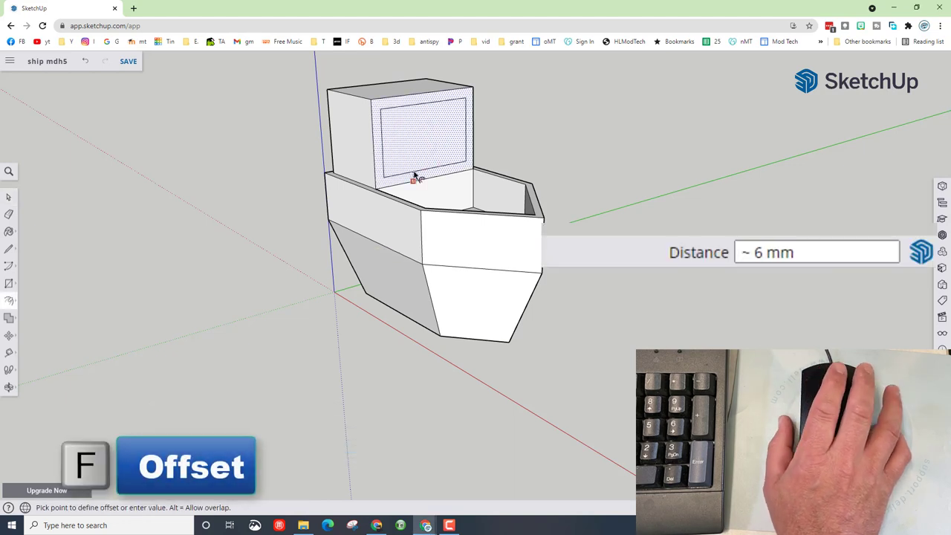
Offset the cabin's front face inward by 5 and push the inner panel through.
type("5")
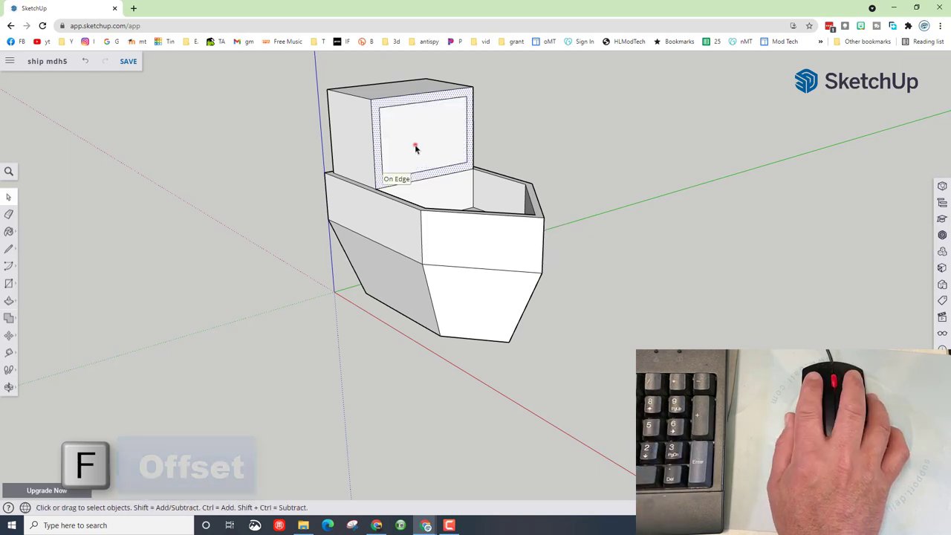
key("space")
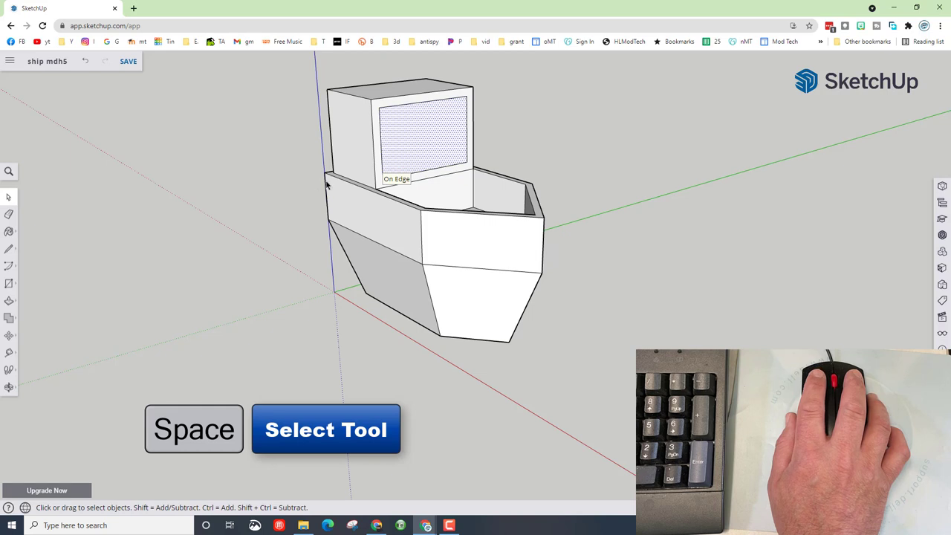
mouse_move(334, 204)
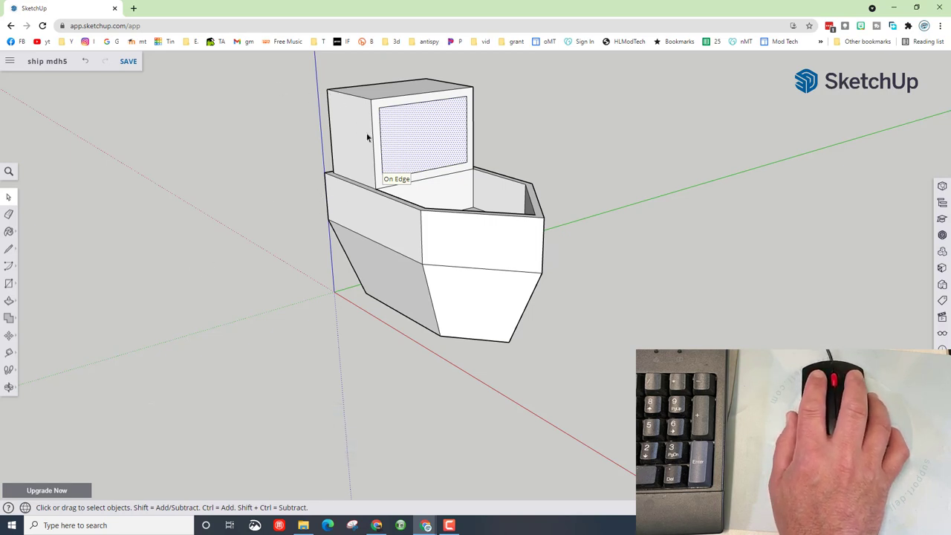
key("p")
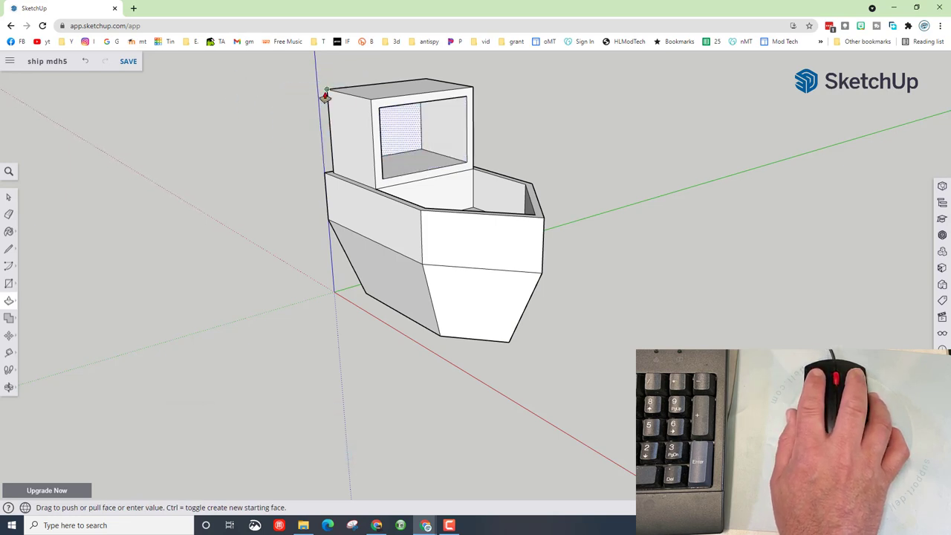
mouse_move(379, 143)
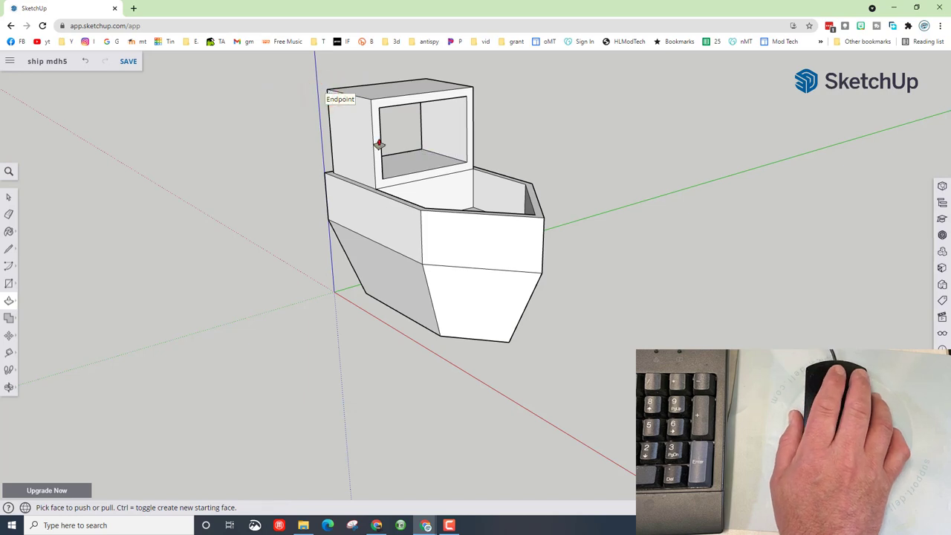
key("o")
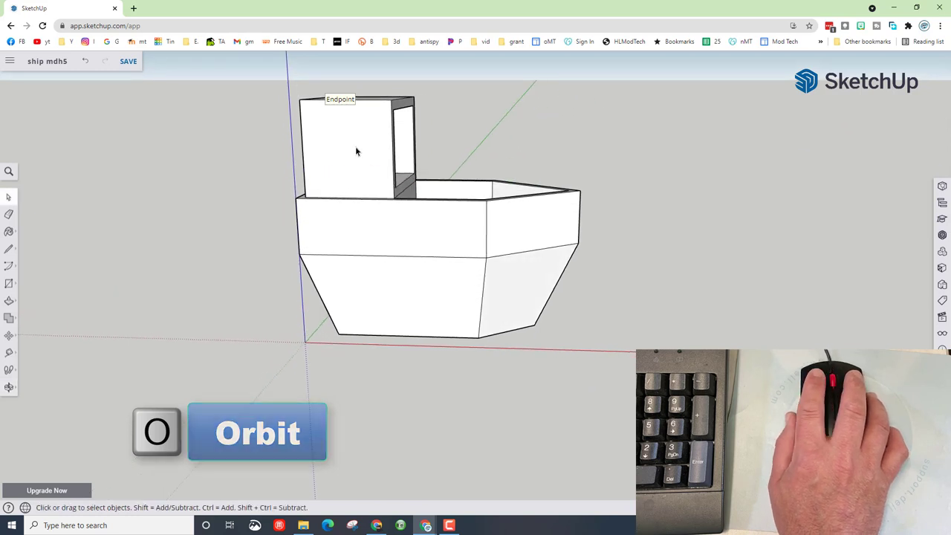
Inset the cabin's side wall and cut its panel through for a second window.
left_click(342, 149)
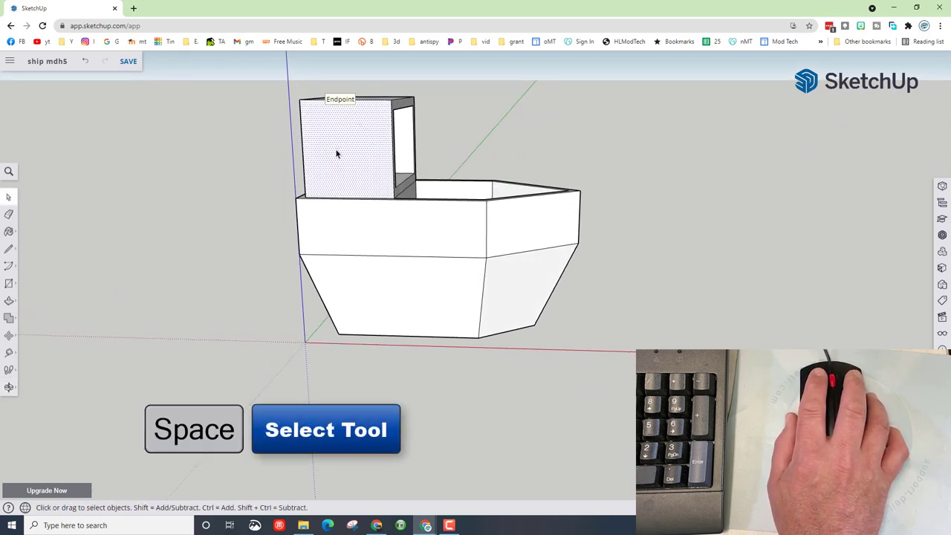
key("f")
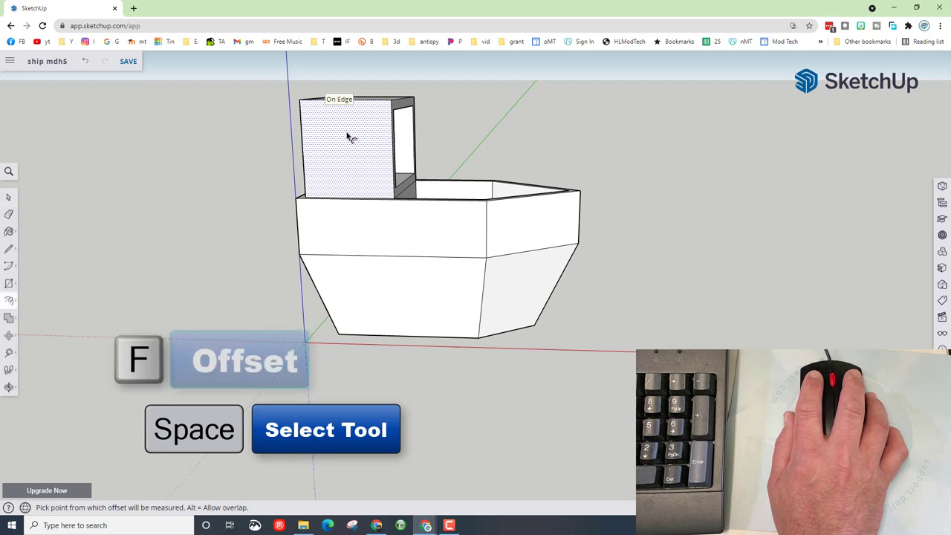
left_click(346, 137)
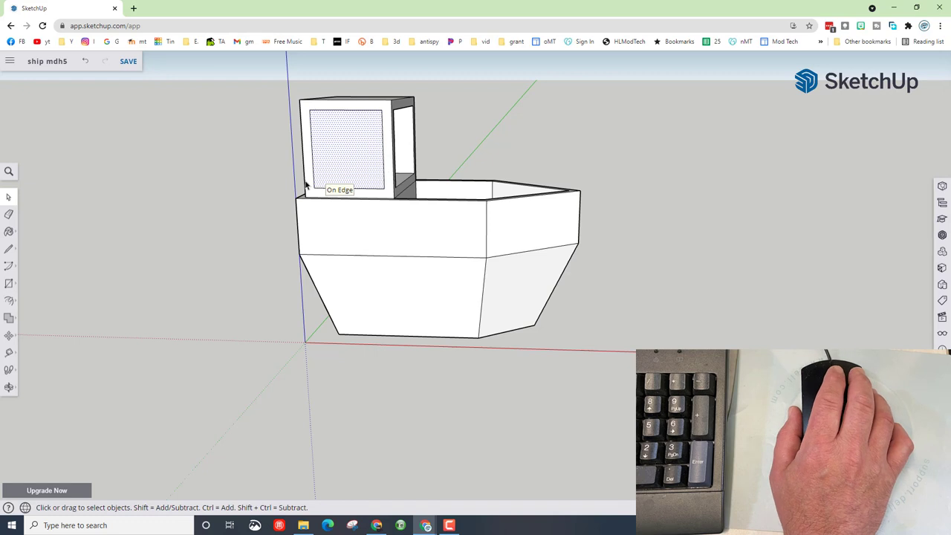
key("o")
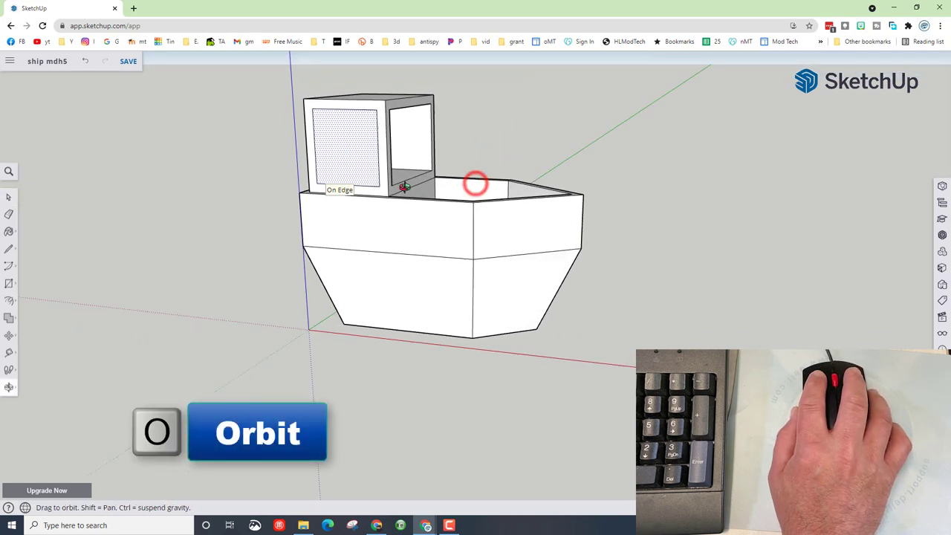
left_click_drag(476, 184, 376, 171)
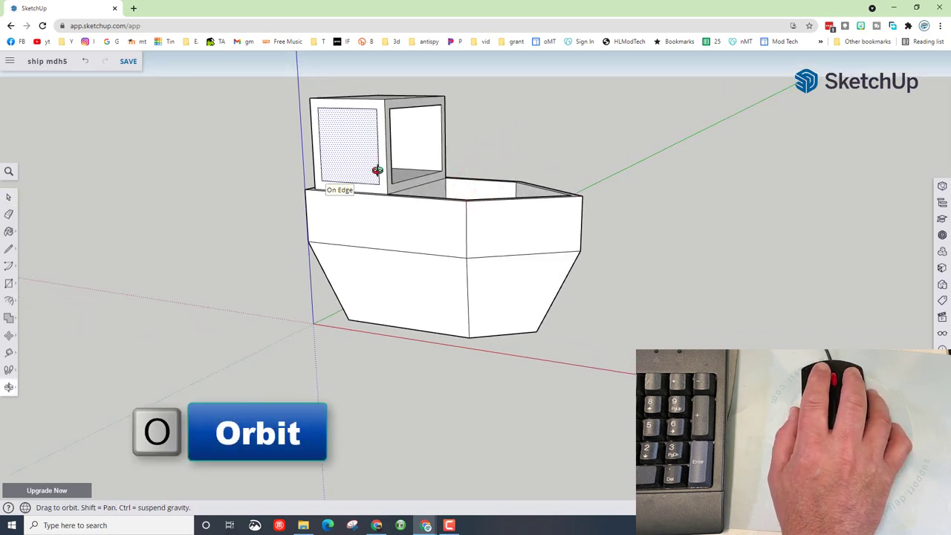
key("p")
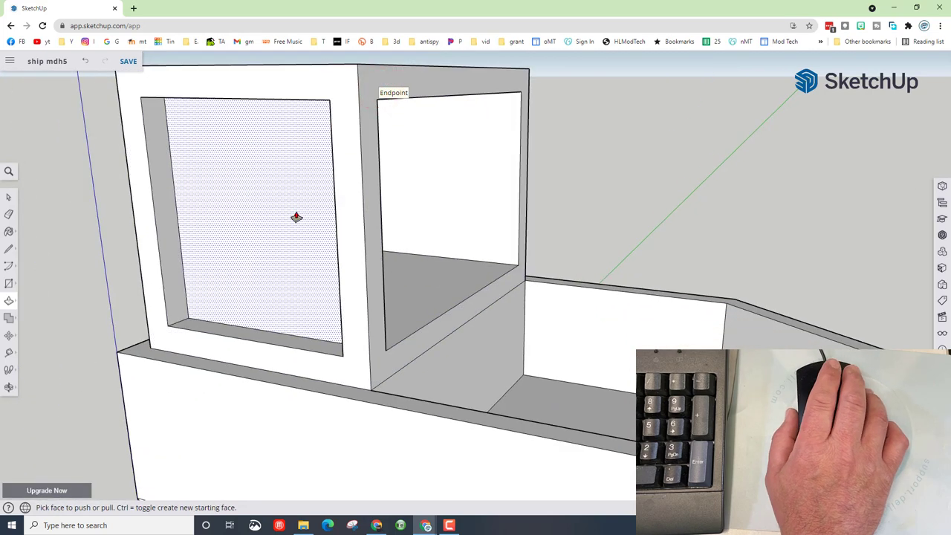
key("space")
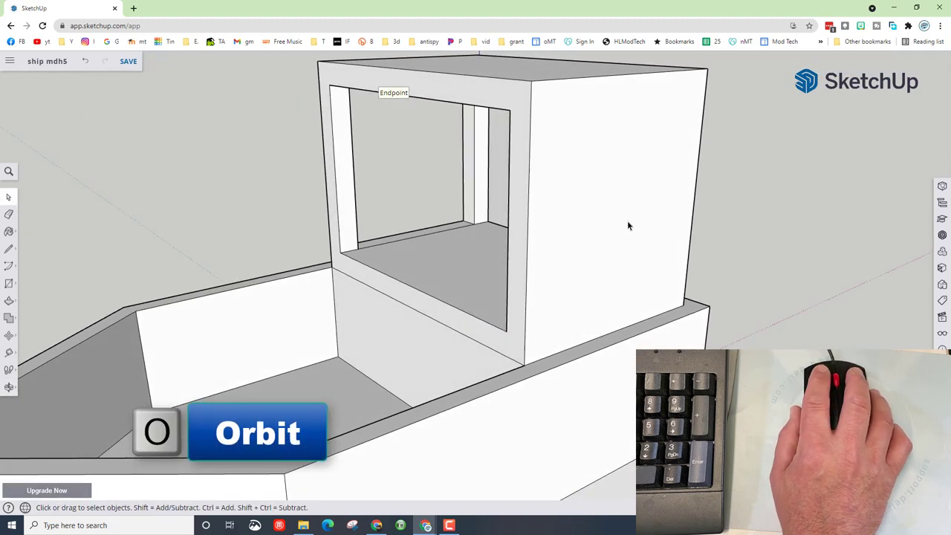
Offset a frame into the blank side wall and delete its inner face.
left_click(593, 220)
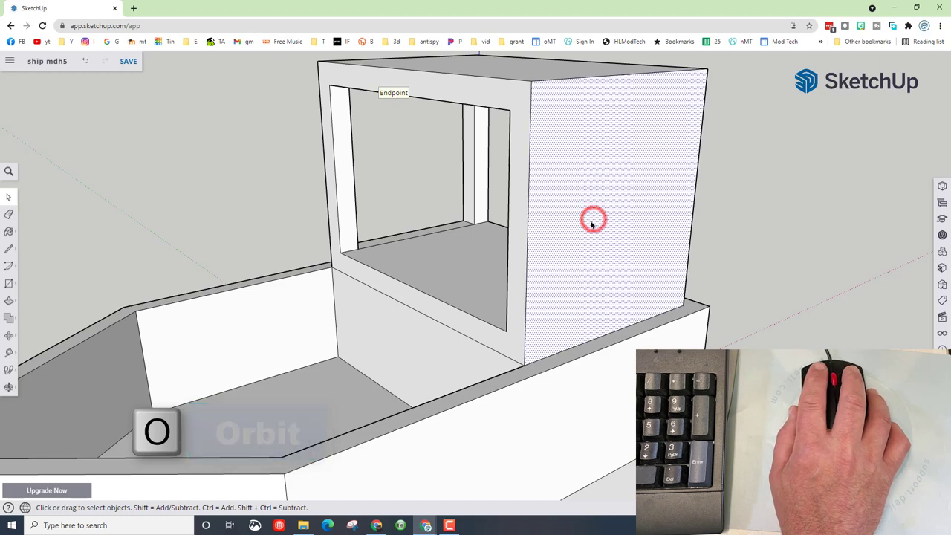
key("f")
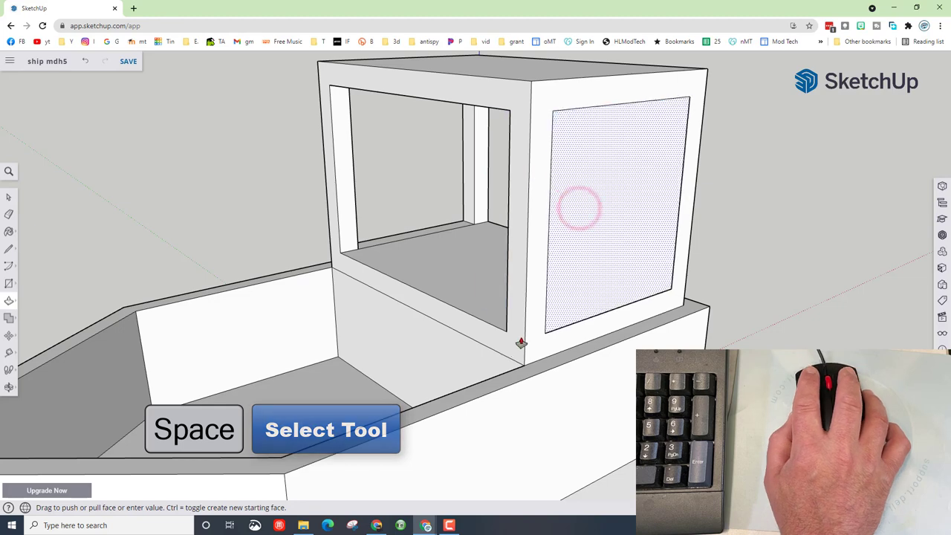
key("p")
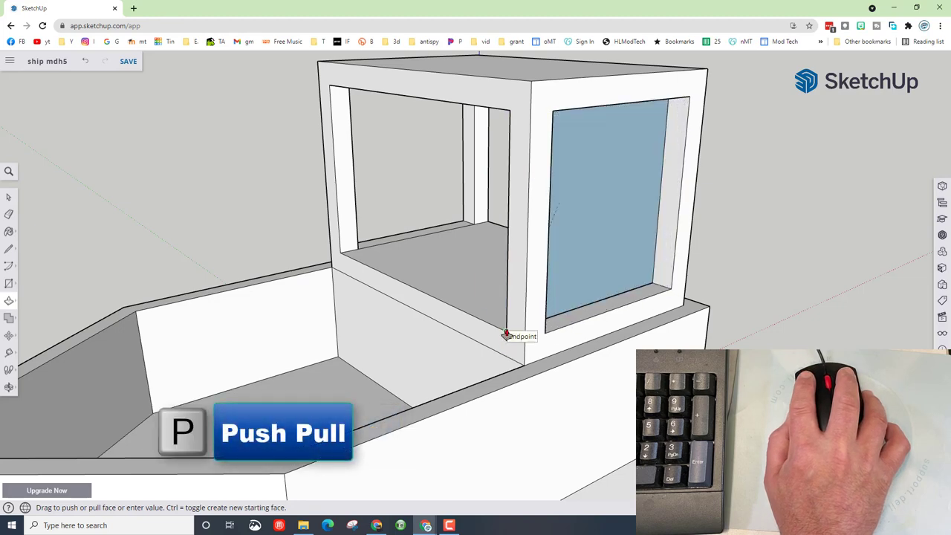
mouse_move(509, 215)
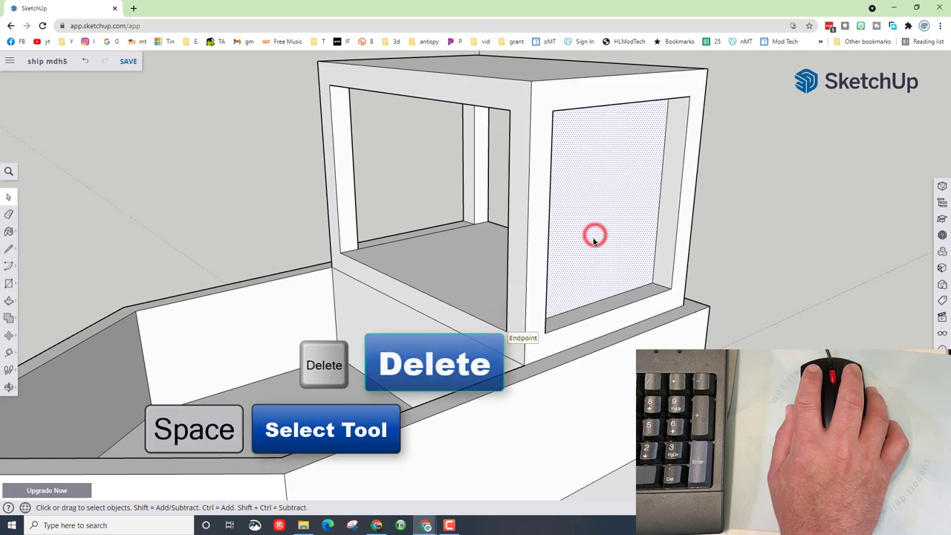
key("Delete")
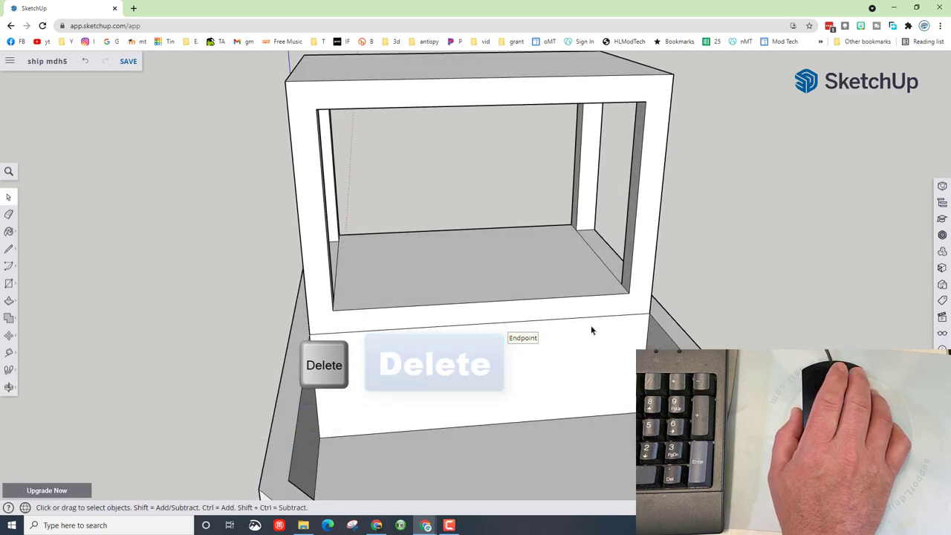
Orbit around the cabin and erase stray edges around the window openings.
key("o")
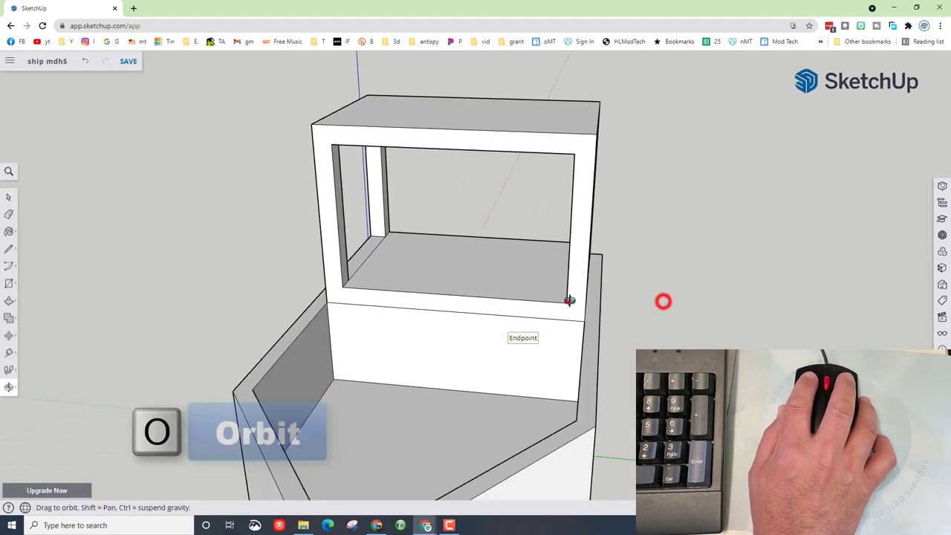
left_click_drag(569, 301, 381, 259)
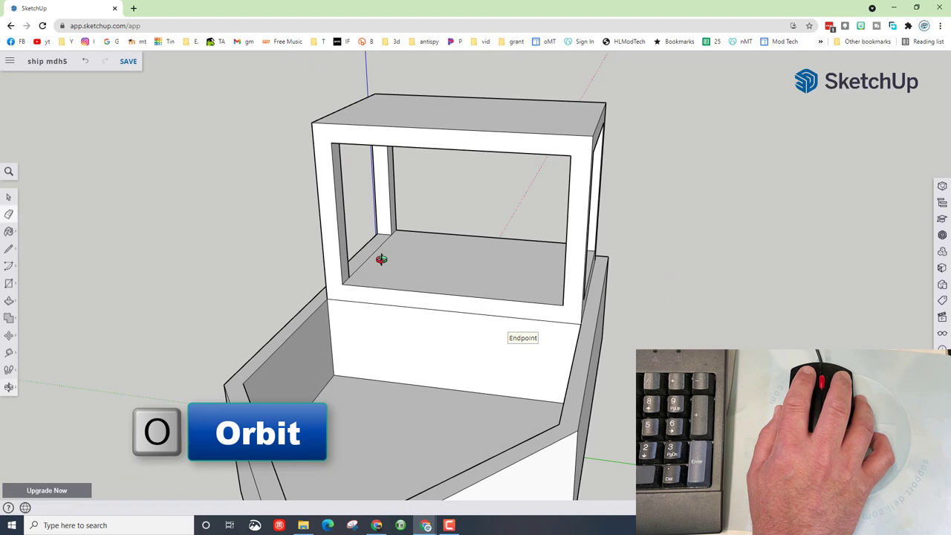
key("e")
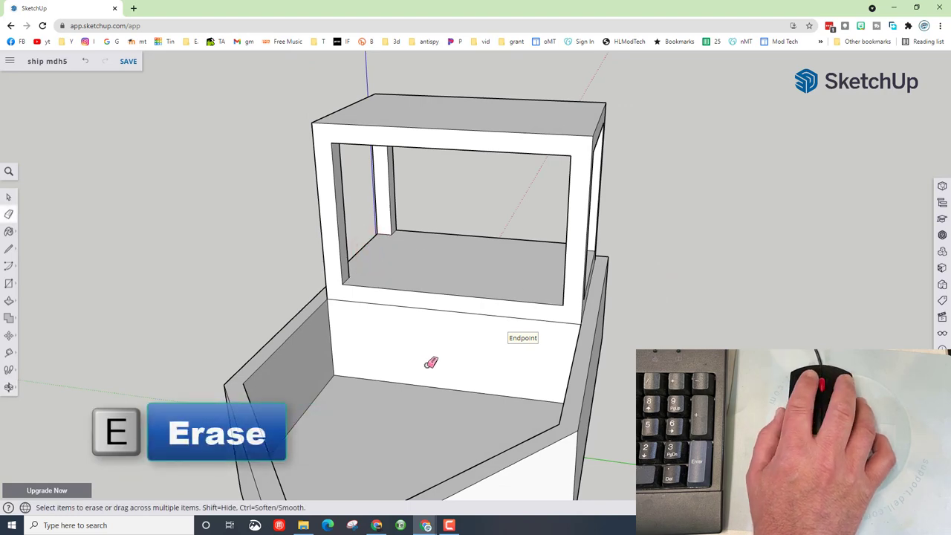
left_click_drag(431, 362, 616, 331)
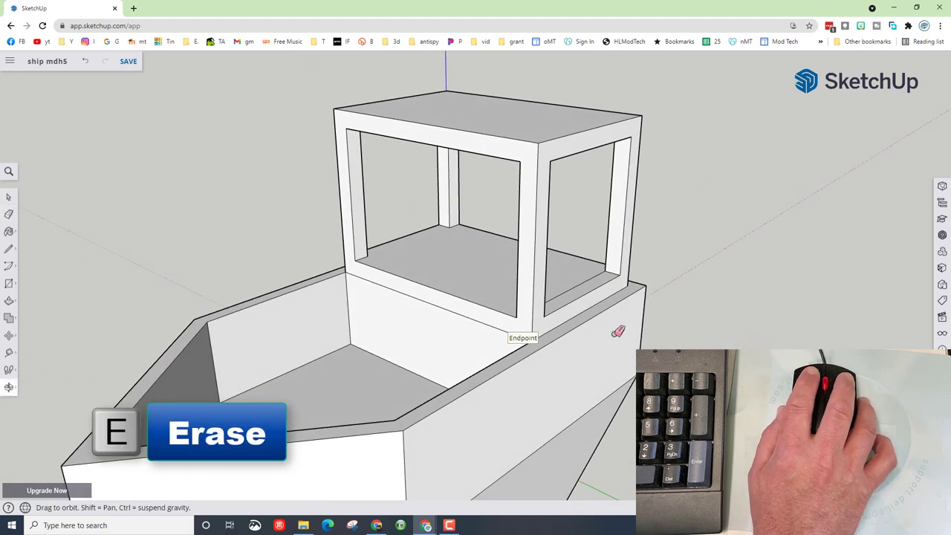
key("e")
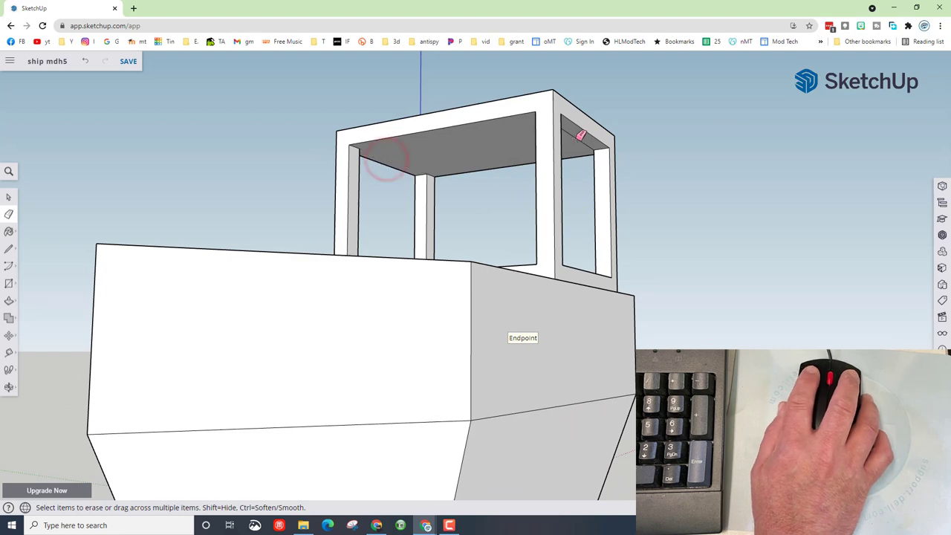
key("o")
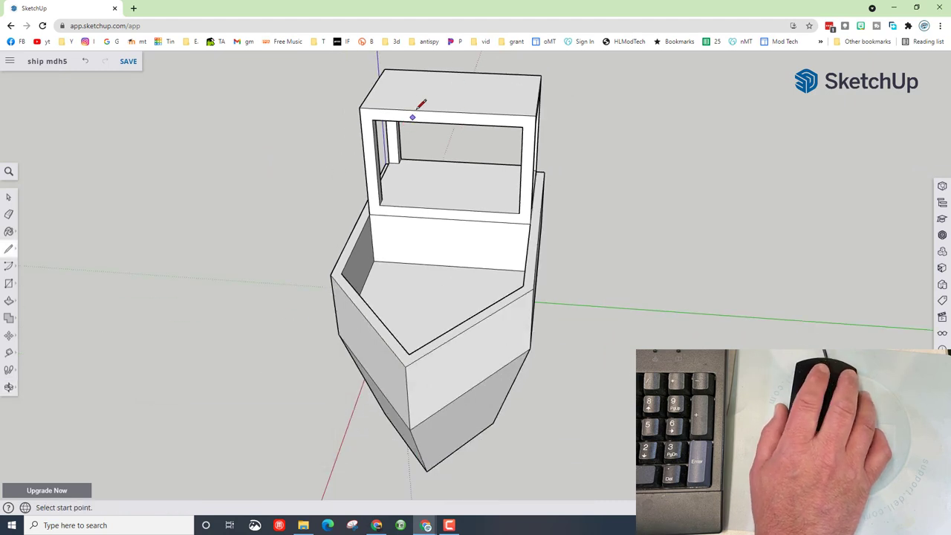
Draw a line across the cabin roof and move it up 30 to form the ridge.
key("l")
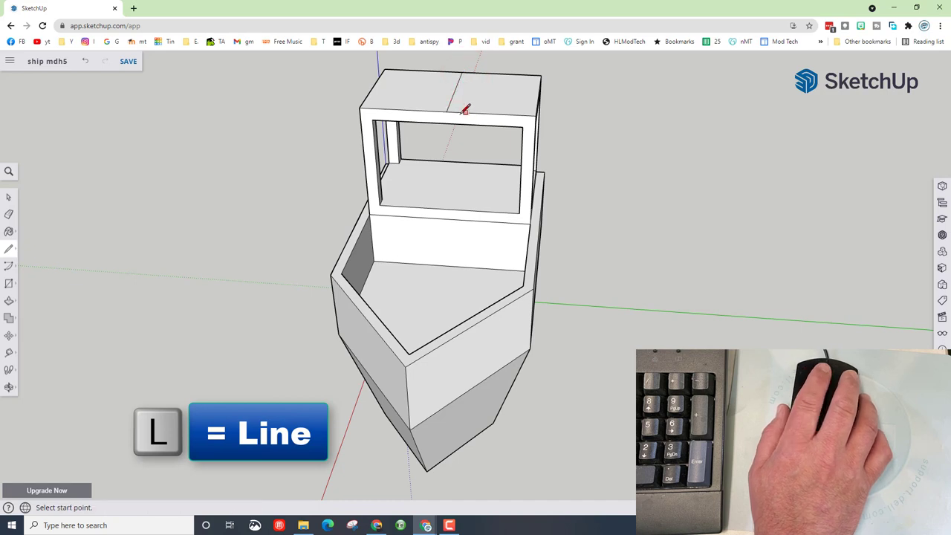
key("m")
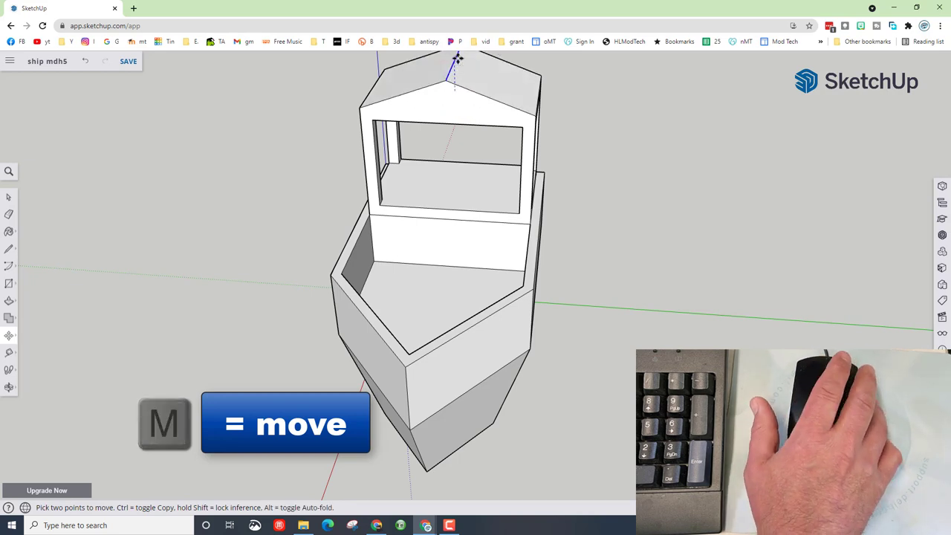
type("30")
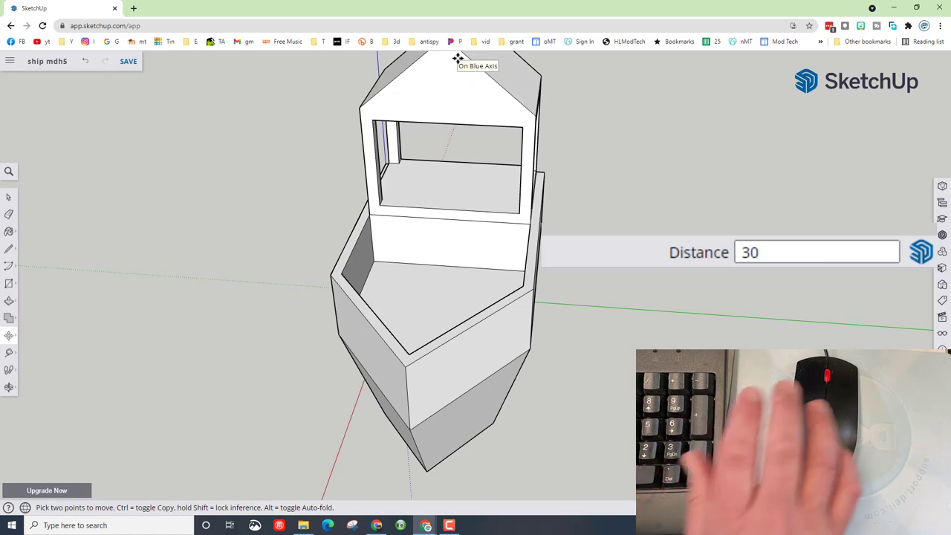
key("o")
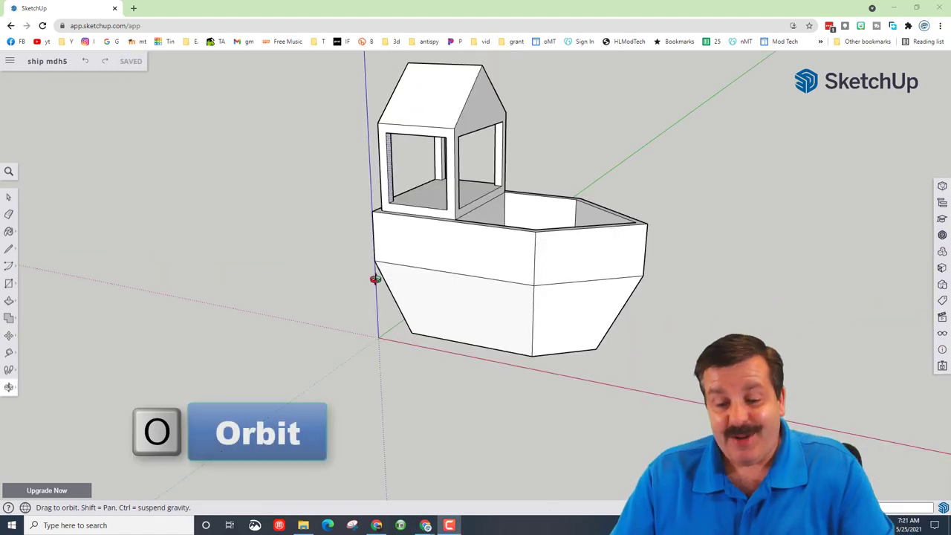
left_click_drag(375, 279, 519, 321)
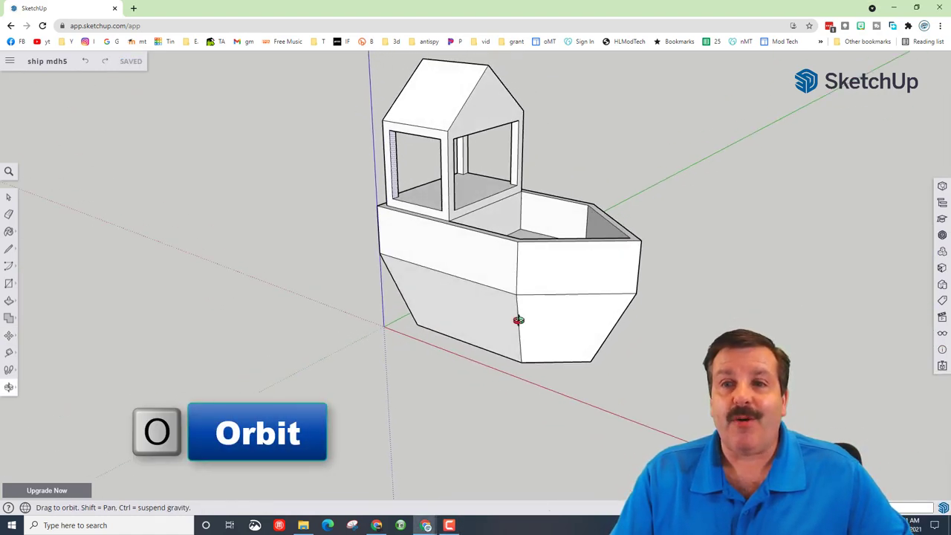
left_click_drag(518, 320, 429, 308)
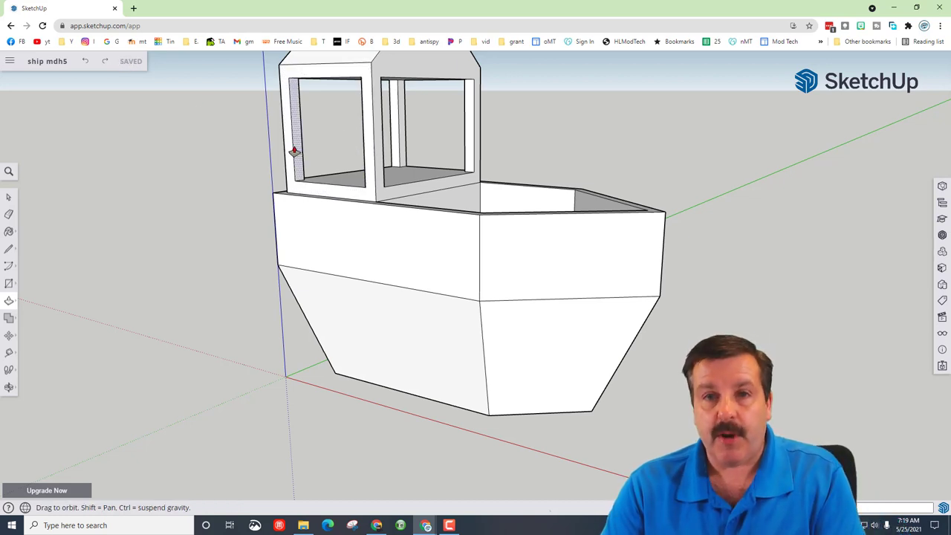
left_click_drag(297, 149, 539, 219)
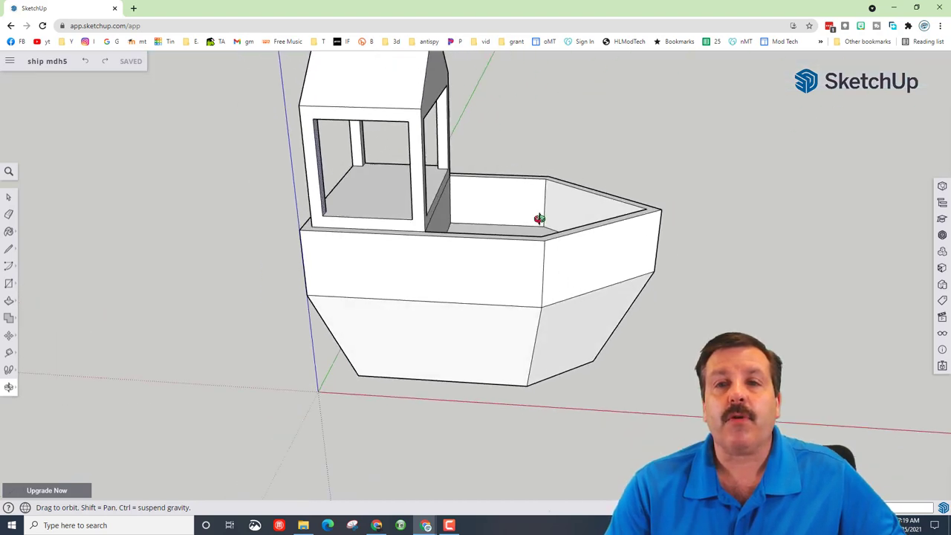
left_click_drag(540, 218, 578, 177)
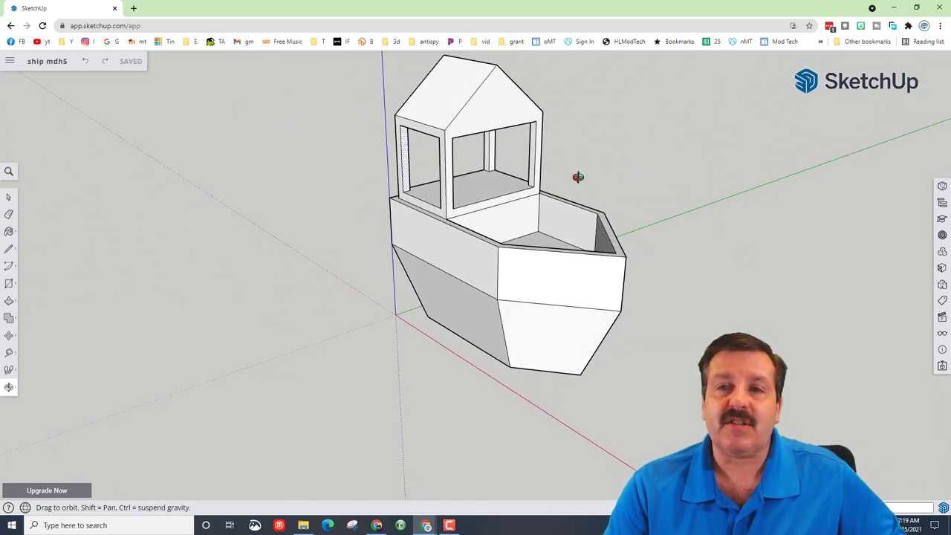
left_click_drag(578, 177, 513, 189)
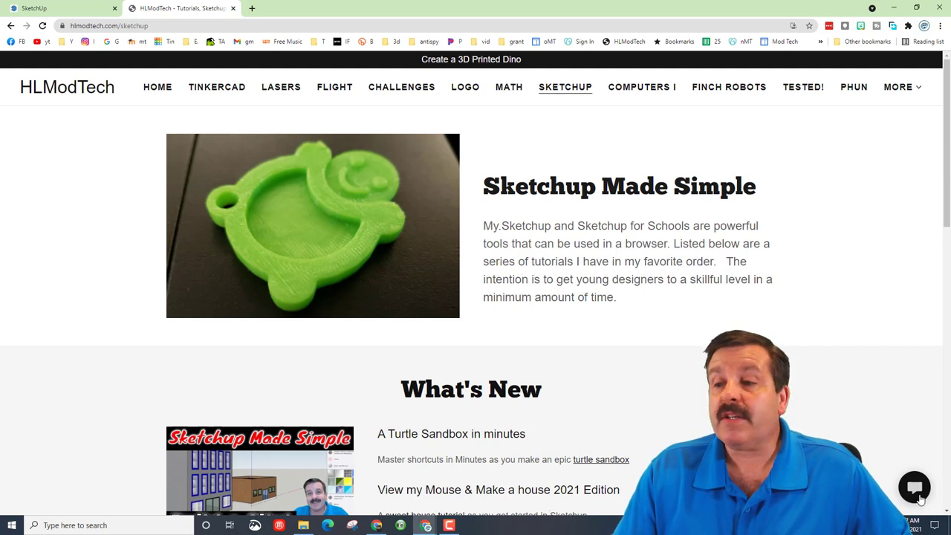
left_click(915, 489)
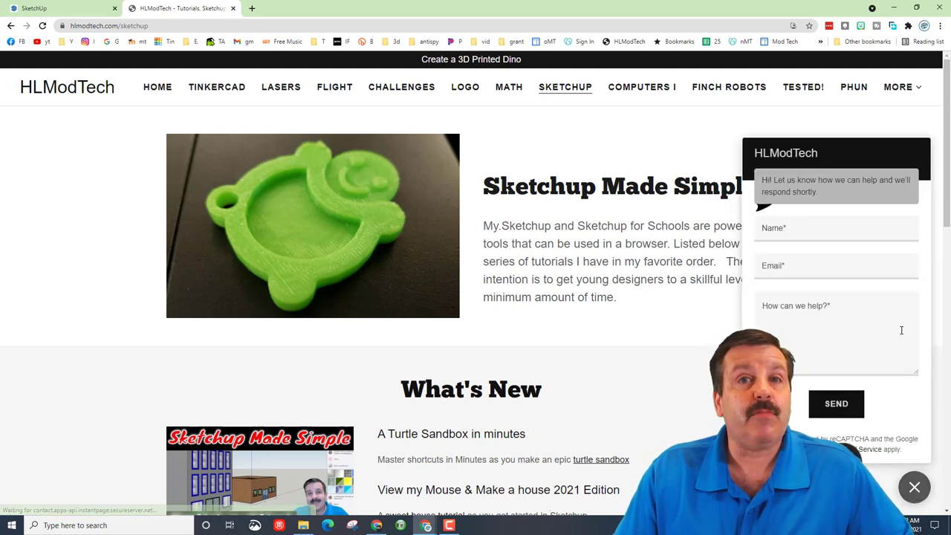
left_click(915, 487)
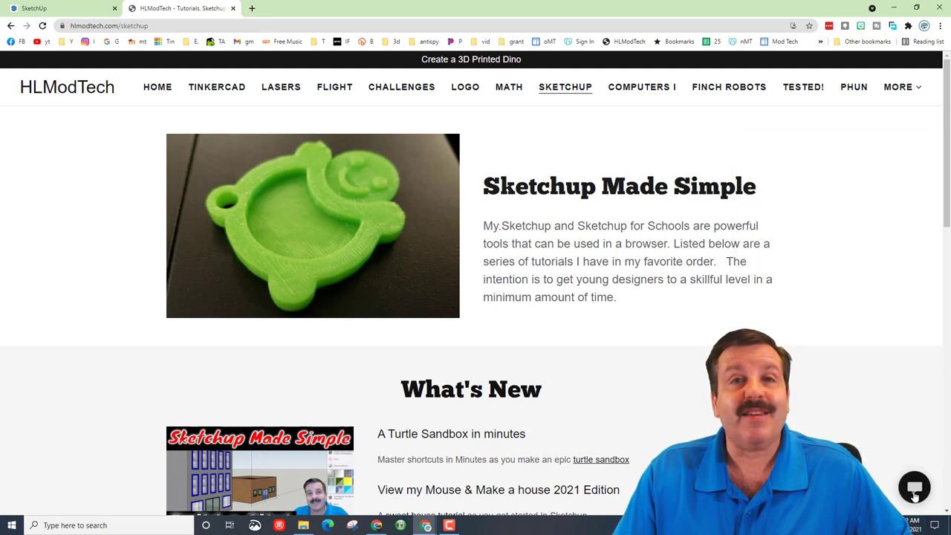